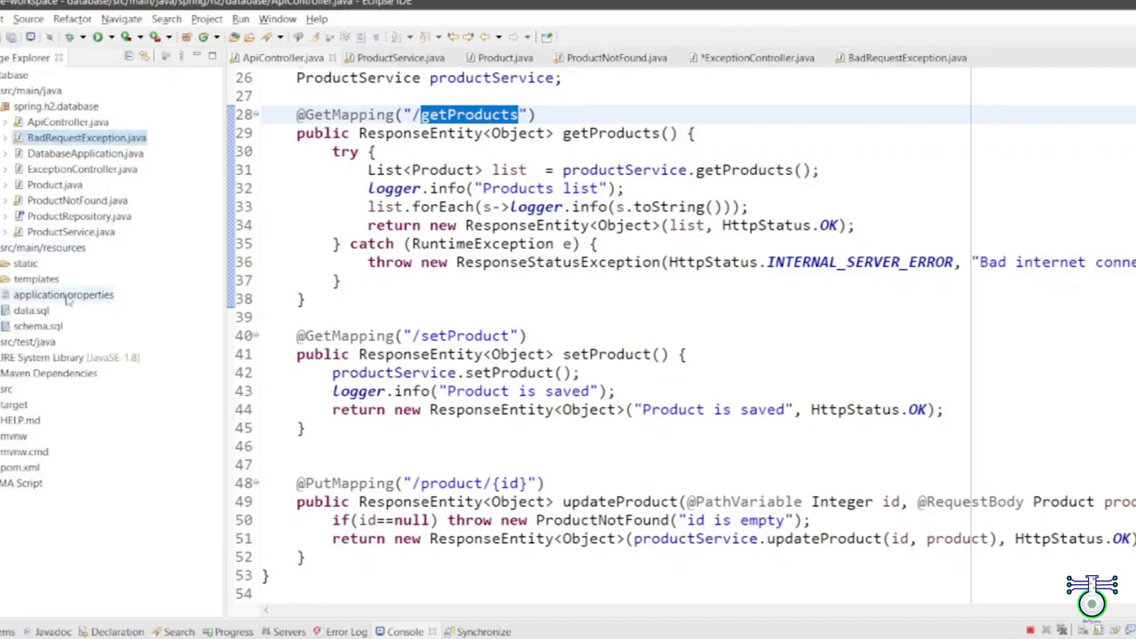
Open application.properties and select the word on the driverClassName line
left_click(63, 295)
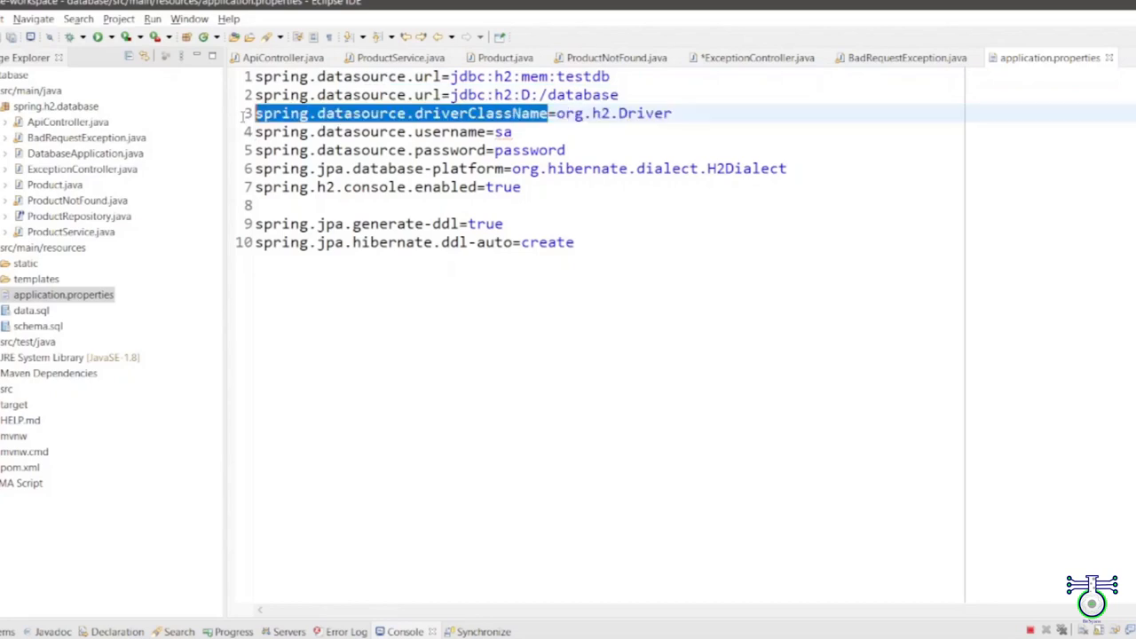
left_click(713, 112)
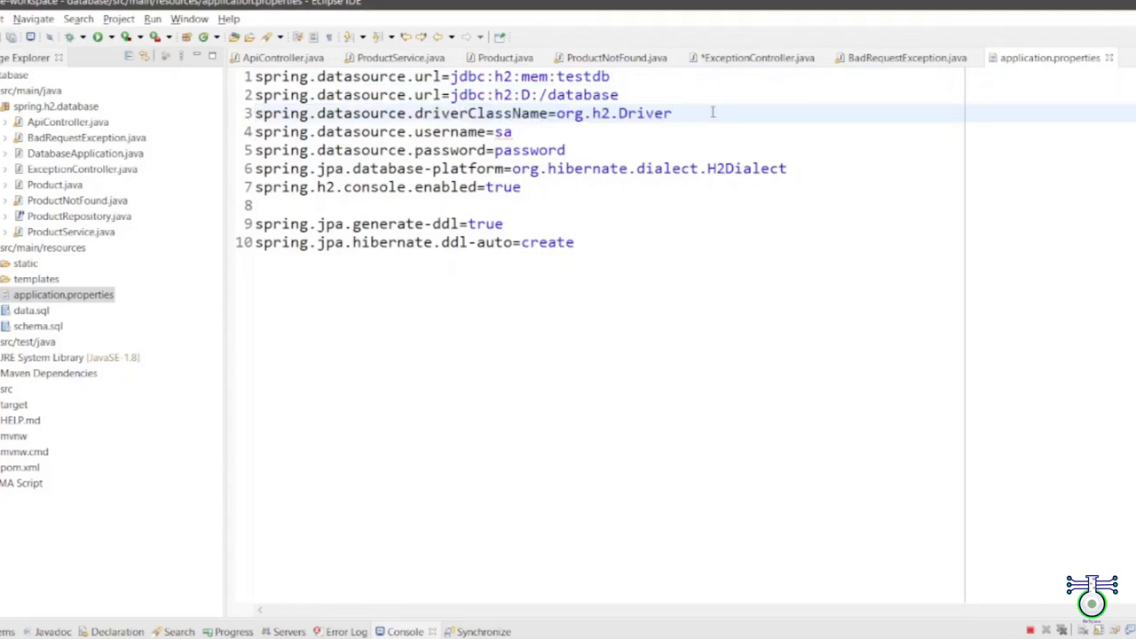
double_click(613, 113)
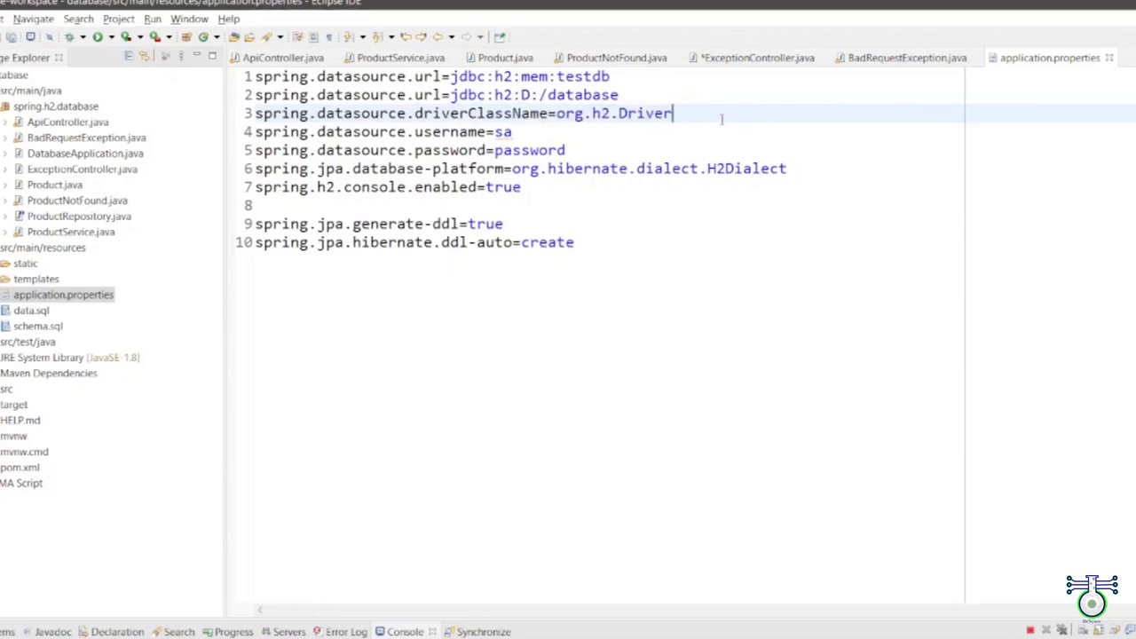
double_click(614, 113)
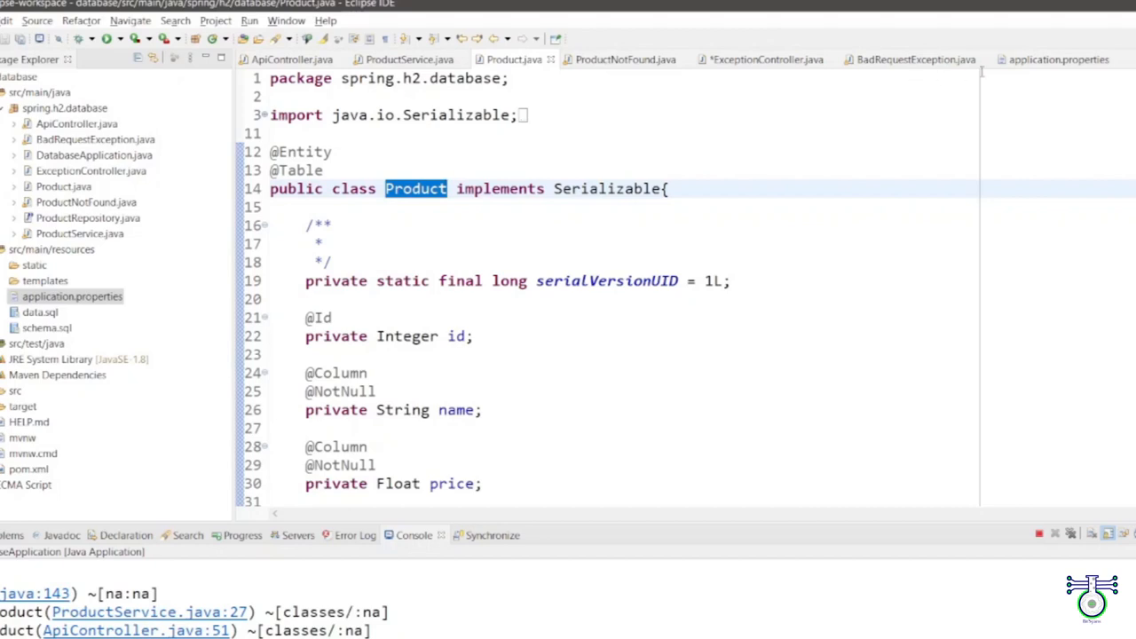
Change spring.jpa.hibernate.ddl-auto from create to create-drop in application.properties
left_click(1056, 59)
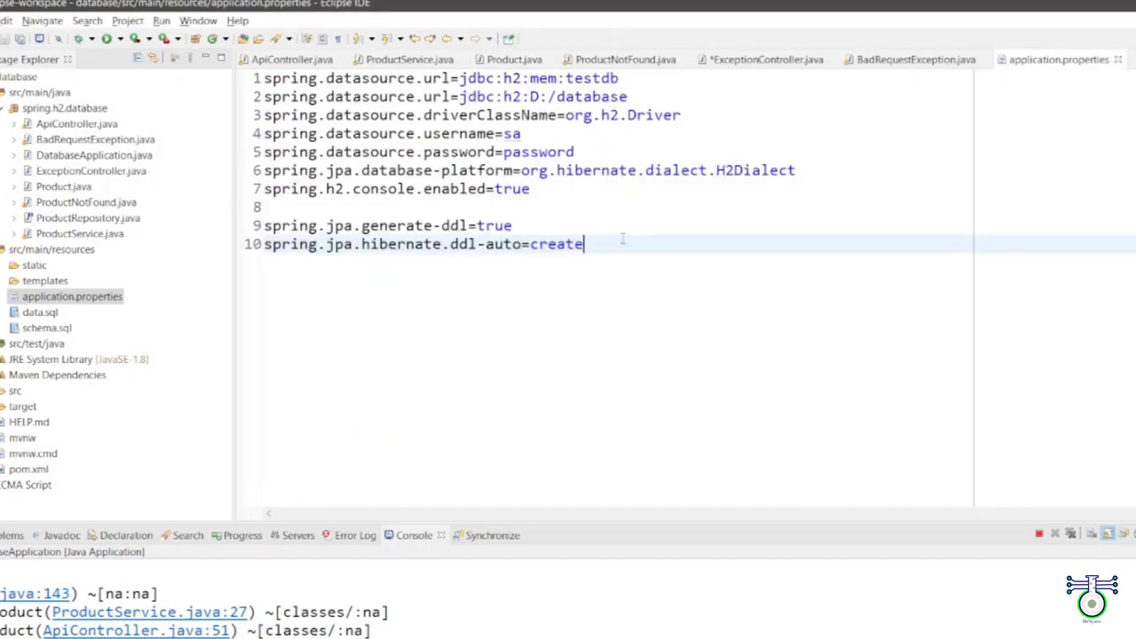
double_click(460, 244)
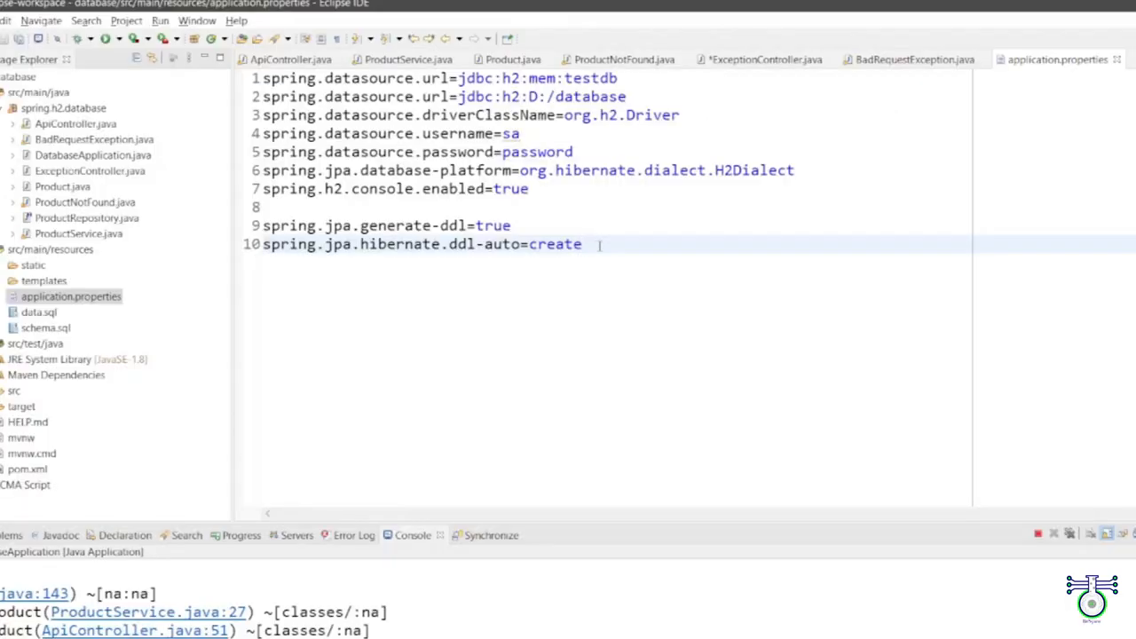
type("-drop")
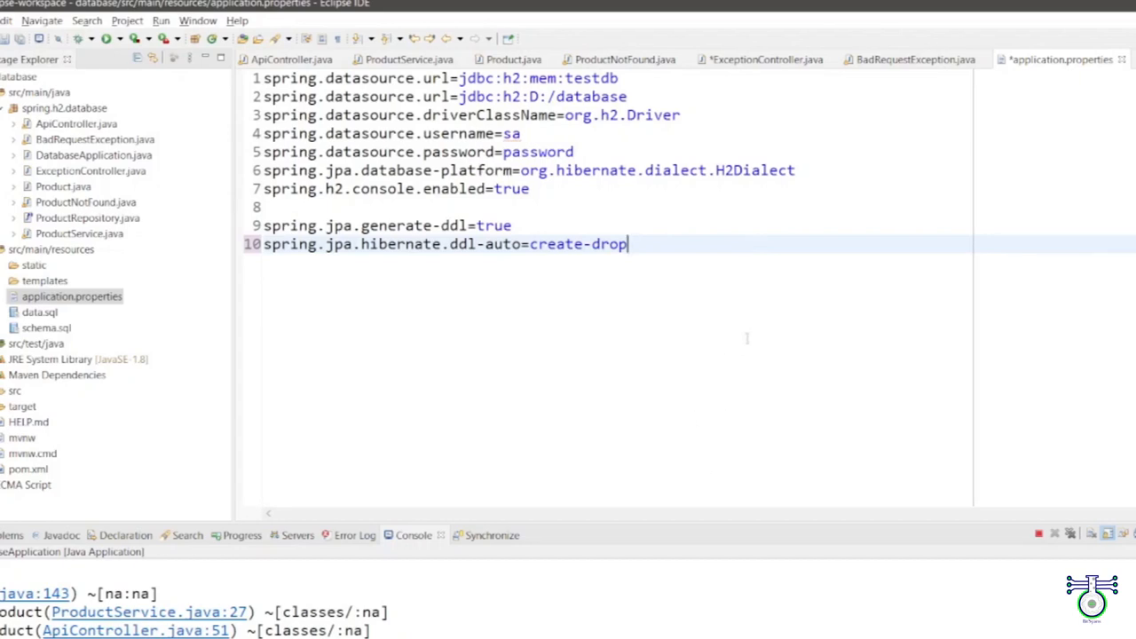
mouse_move(727, 430)
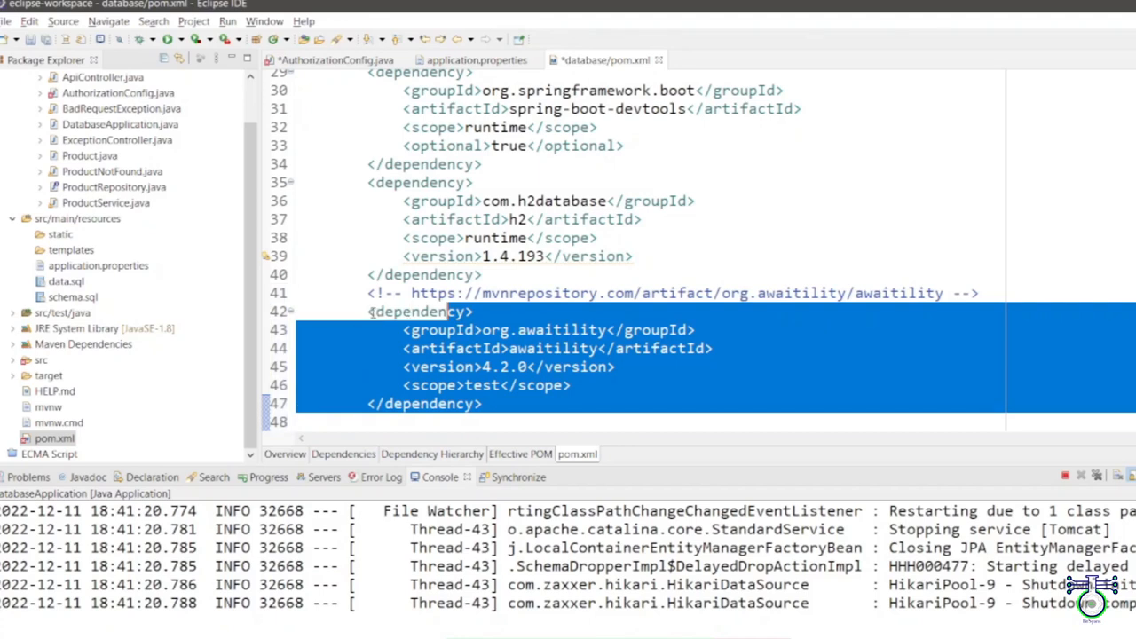
Save pom.xml and bring the AuthorizationConfig class into the editor
left_click(639, 355)
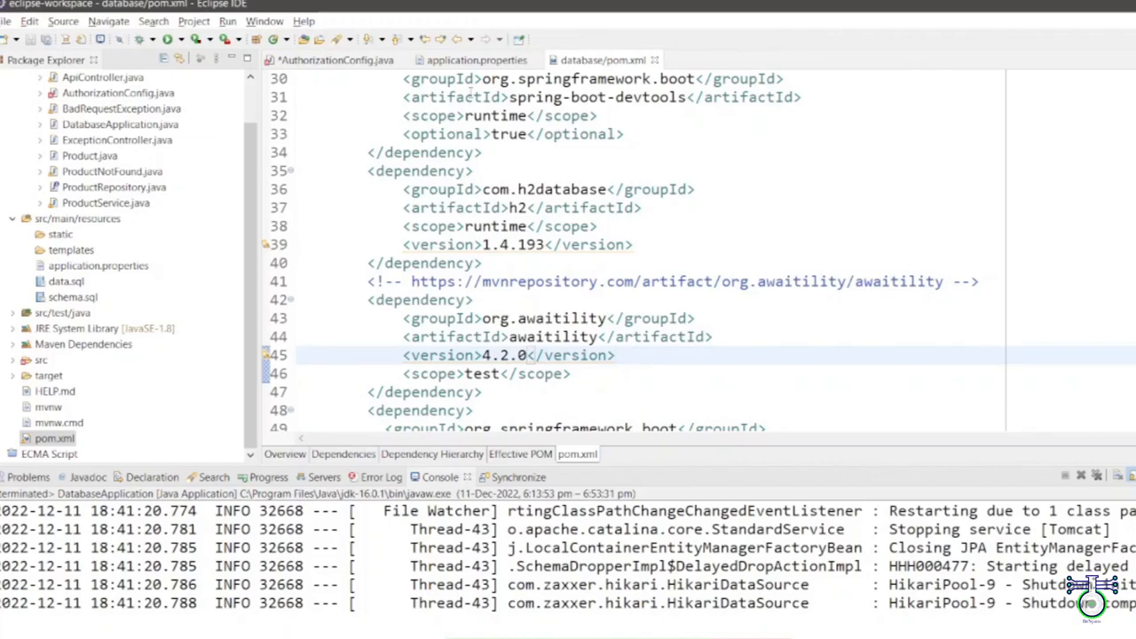
left_click(336, 59)
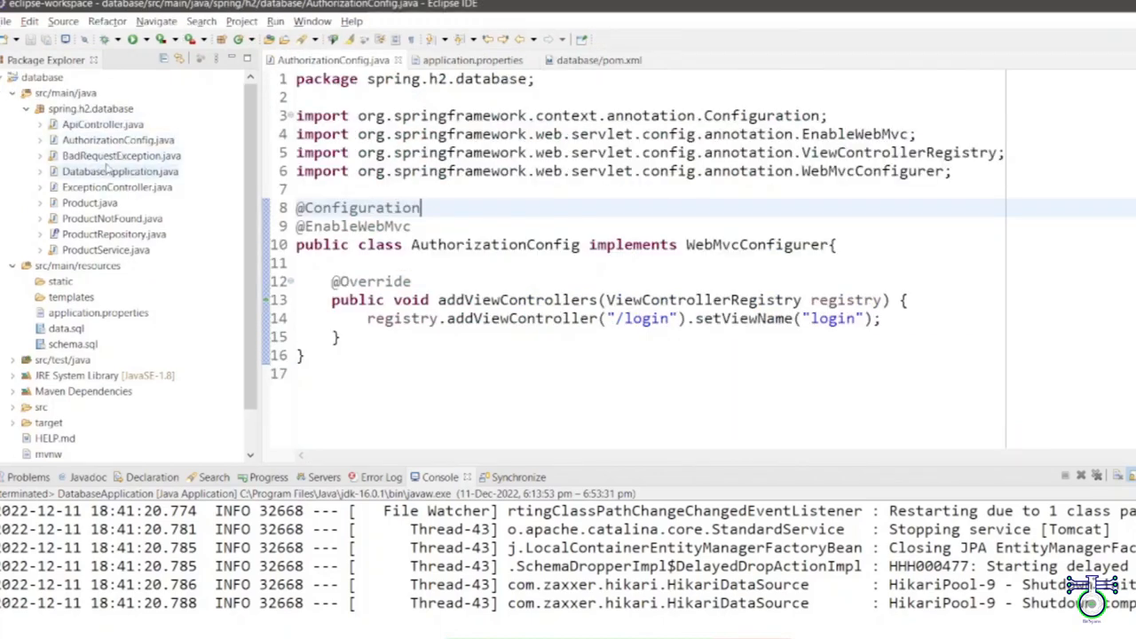
double_click(120, 171)
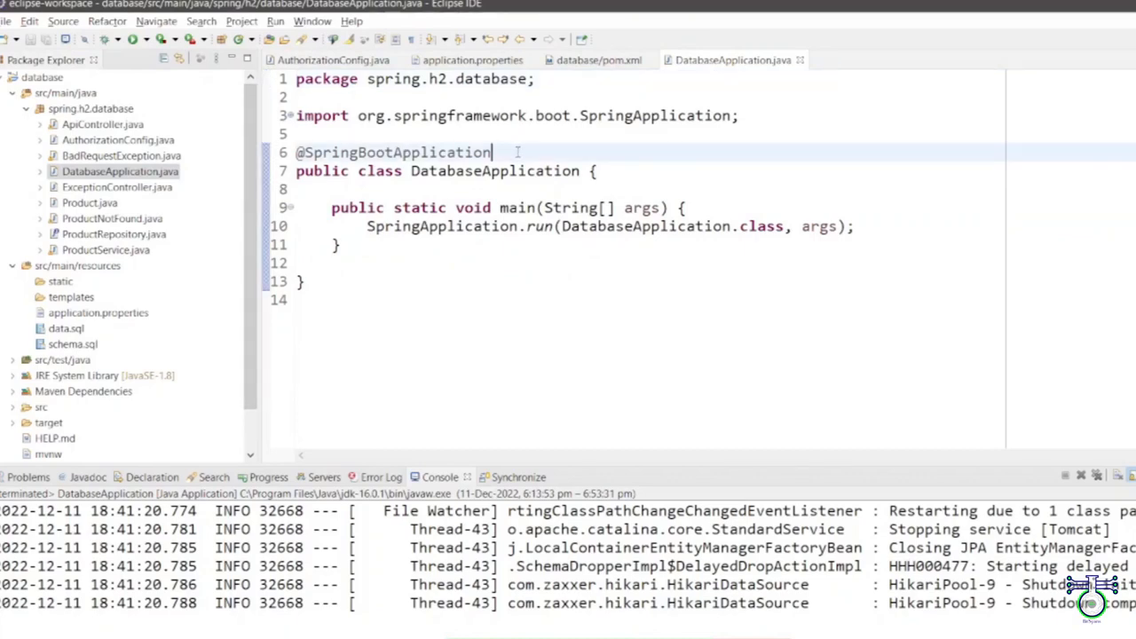
type("@Enabl")
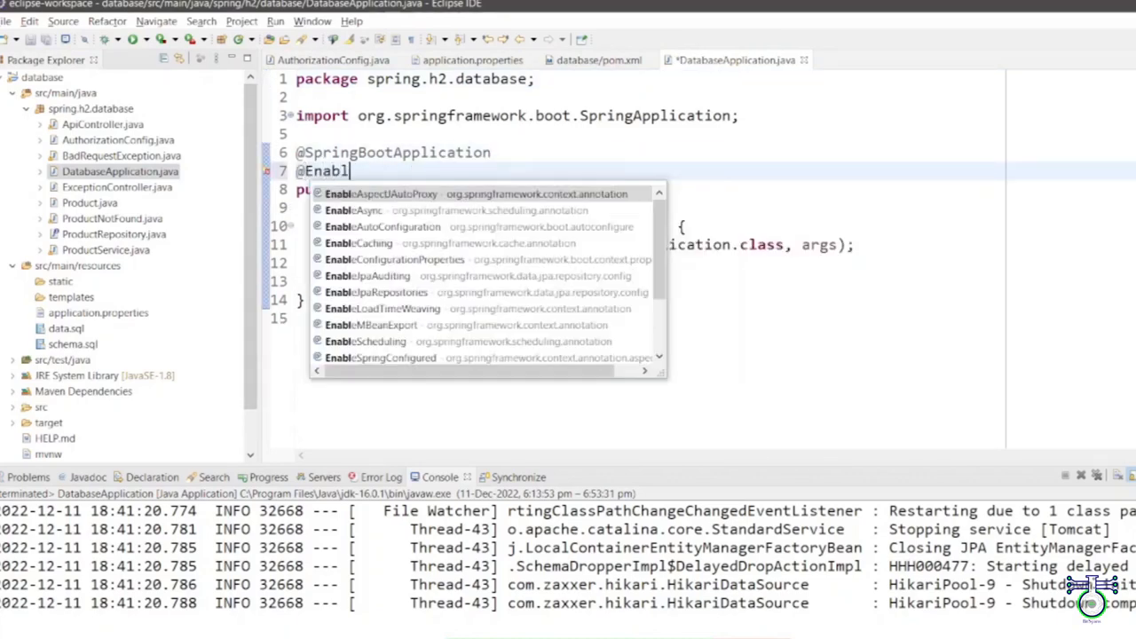
type("Scheduling")
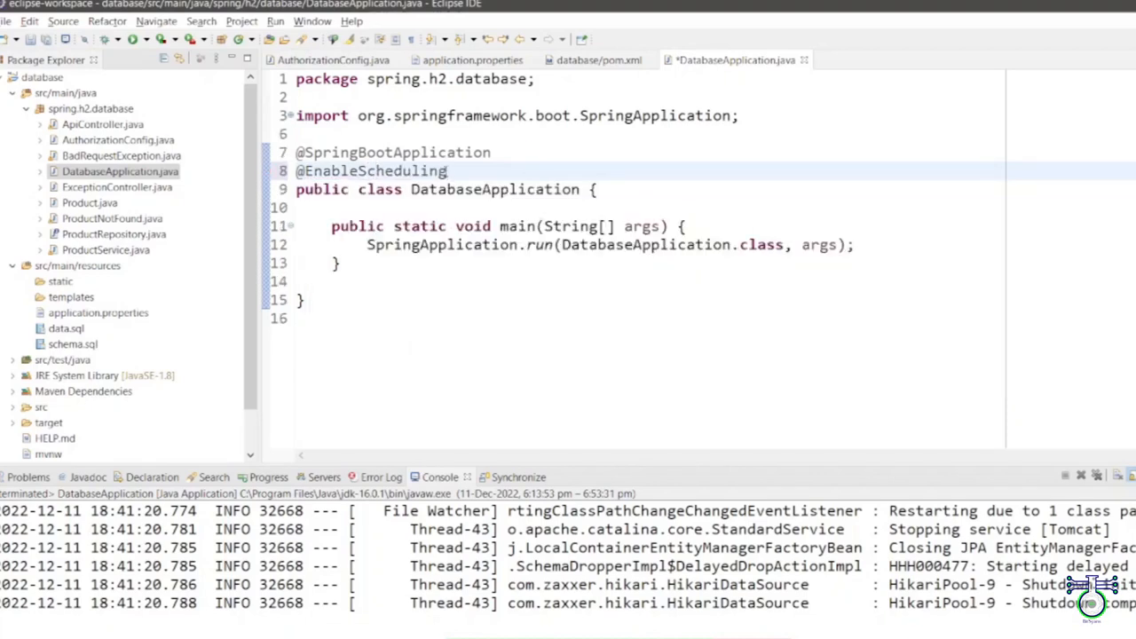
double_click(371, 171)
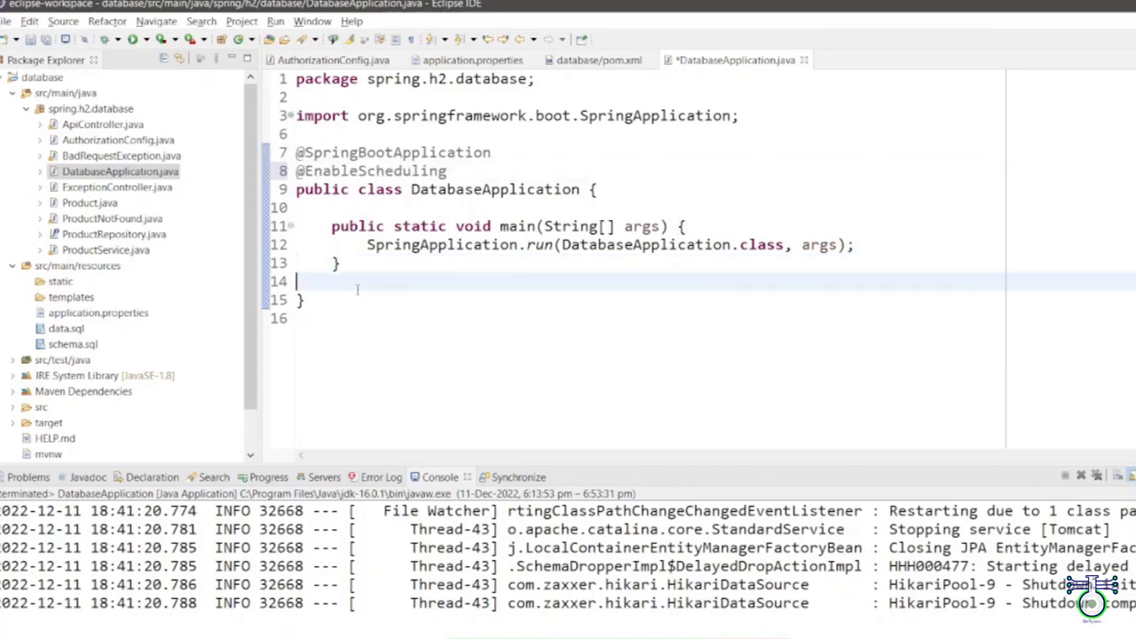
Declare an empty void method() in DatabaseApplication
type("@")
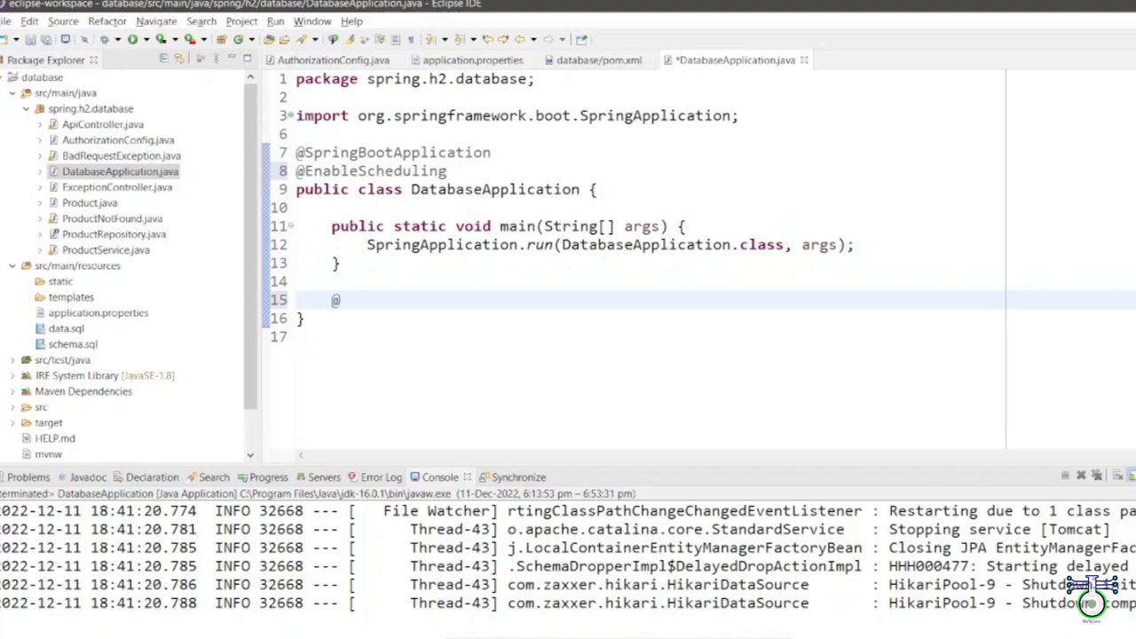
type("void")
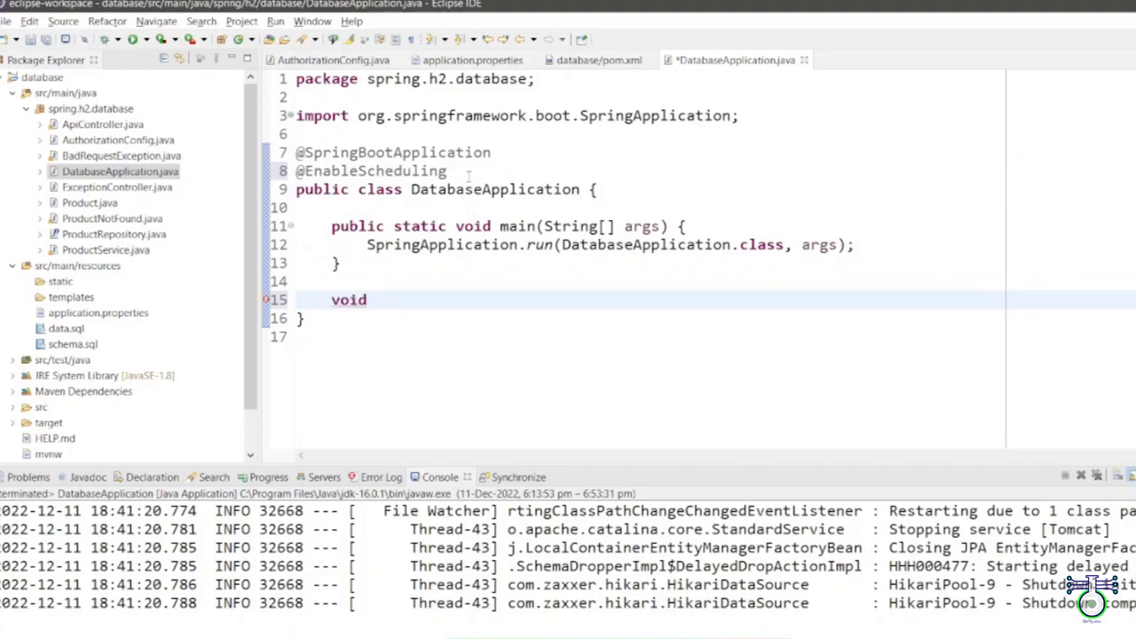
type("emth")
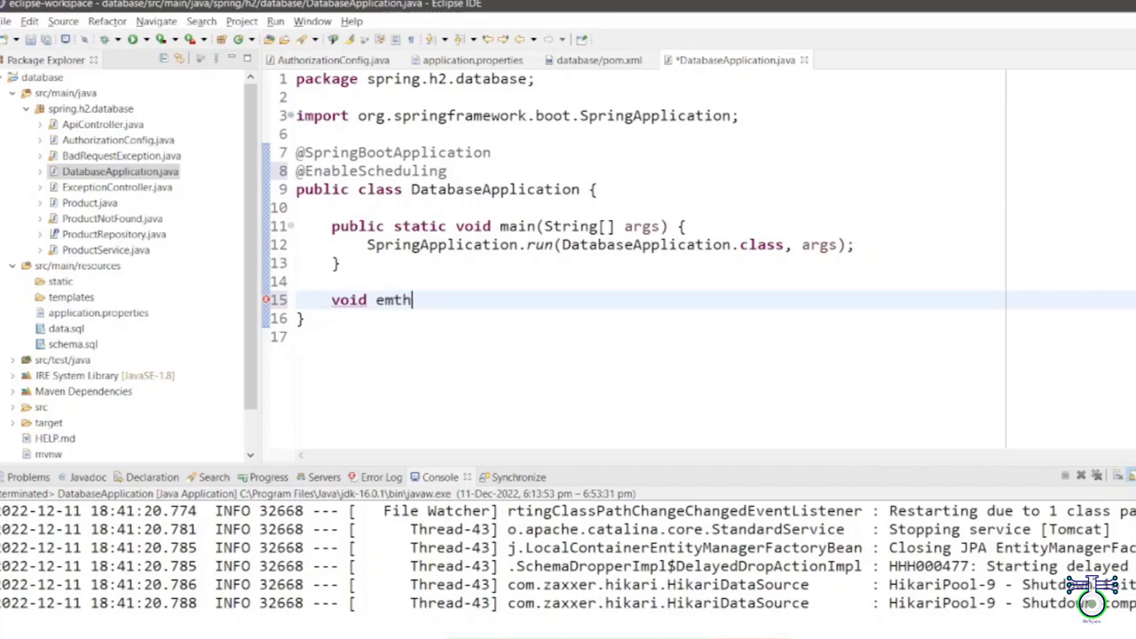
type("method()")
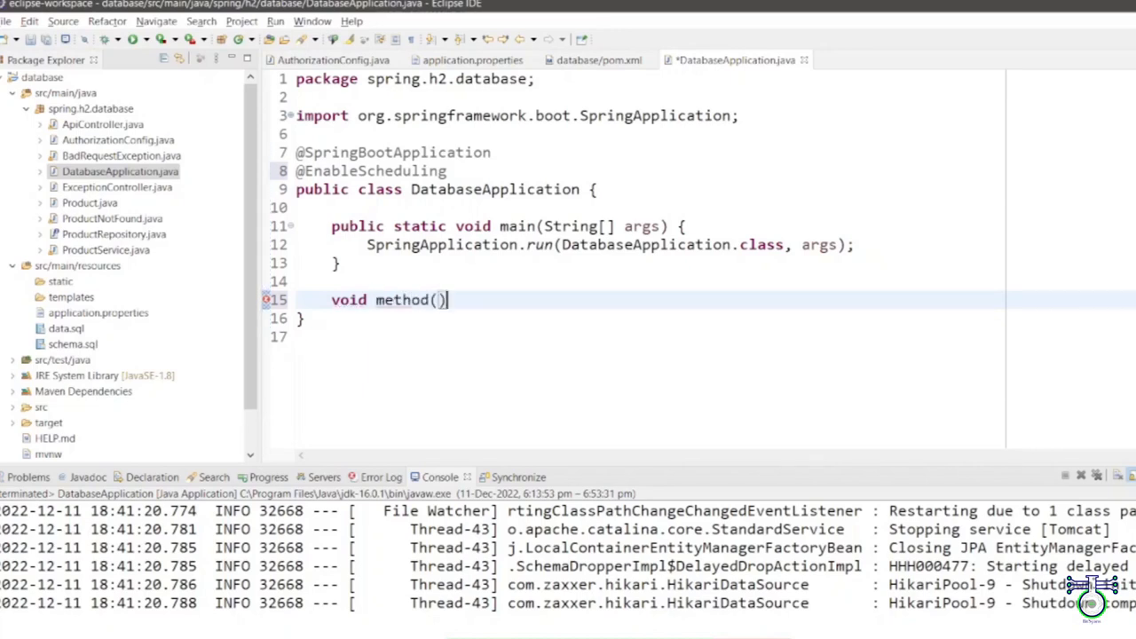
type("@Se")
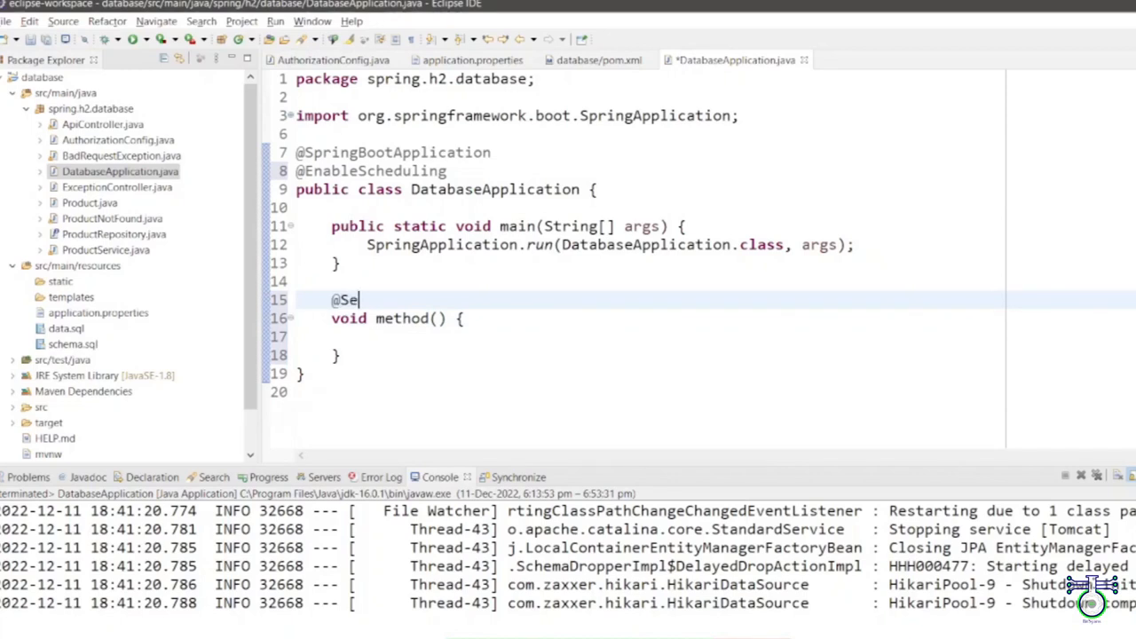
type("heduled(\"")
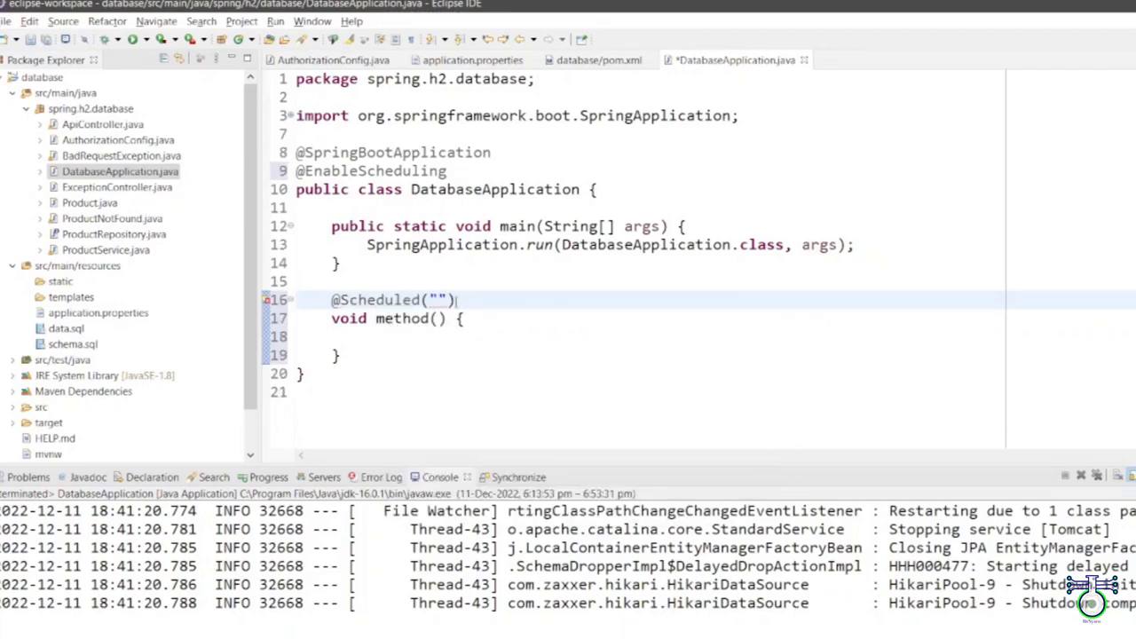
type("fixedRate = 5000")
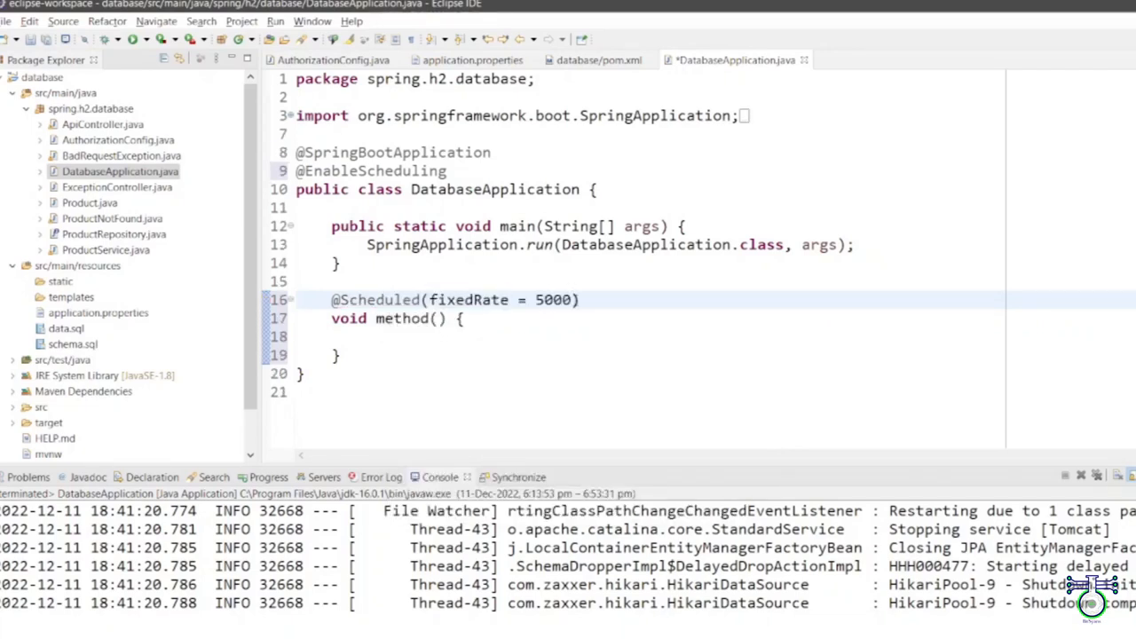
type("1000")
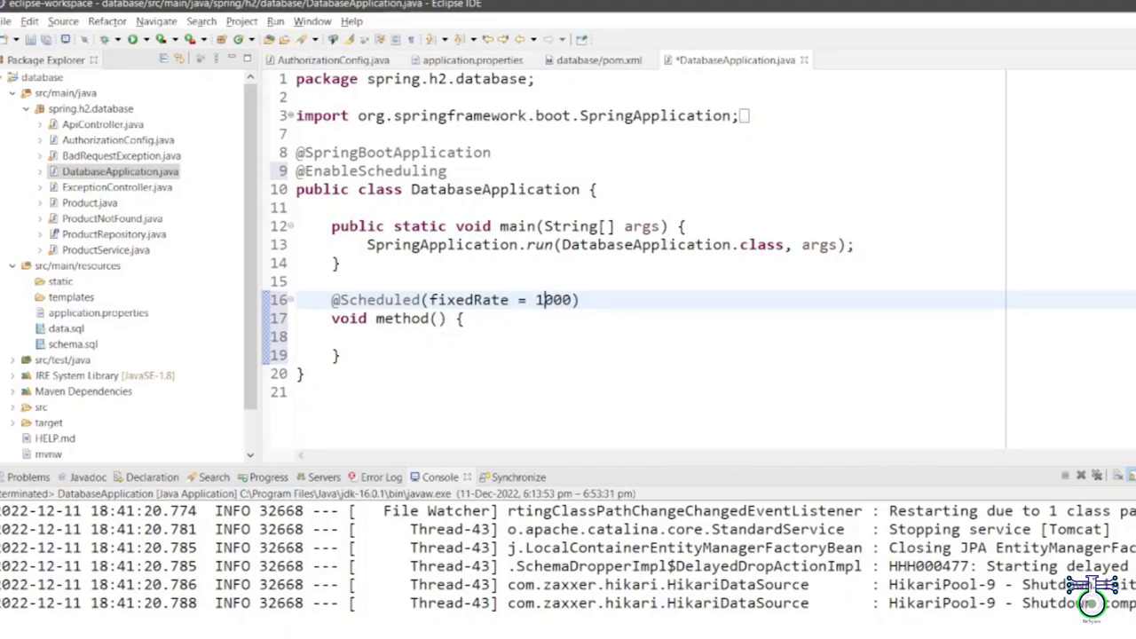
double_click(552, 299)
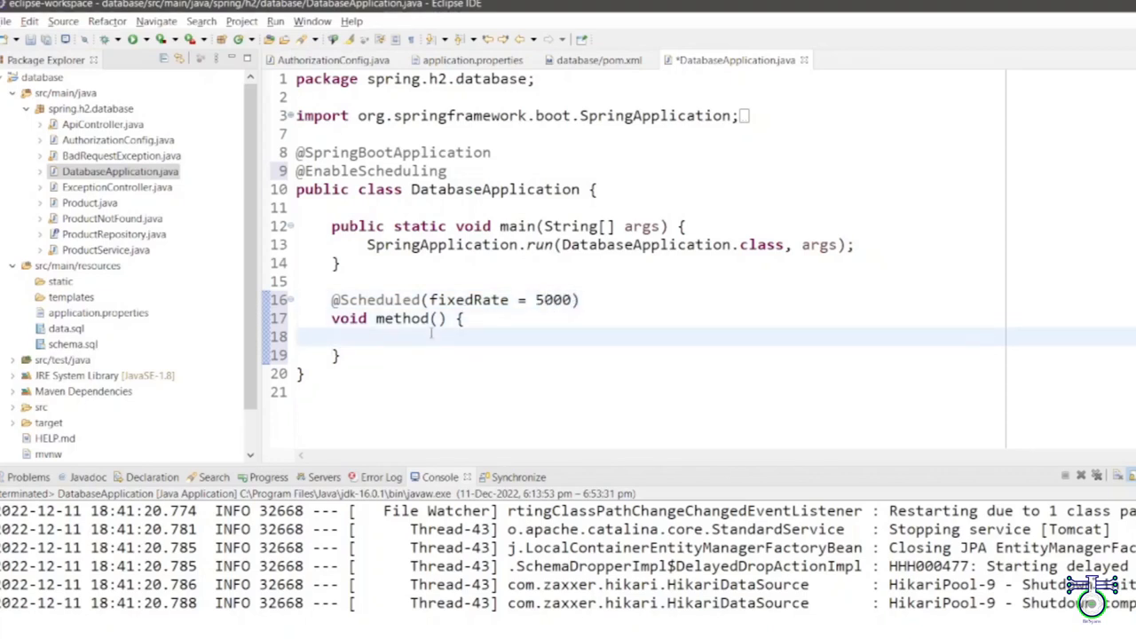
Declare private static final Logger log = LoggerFactory.getLogger(DatabaseApplication.class)
type("private static final Logger log = LoggerFactory.getLogger(")
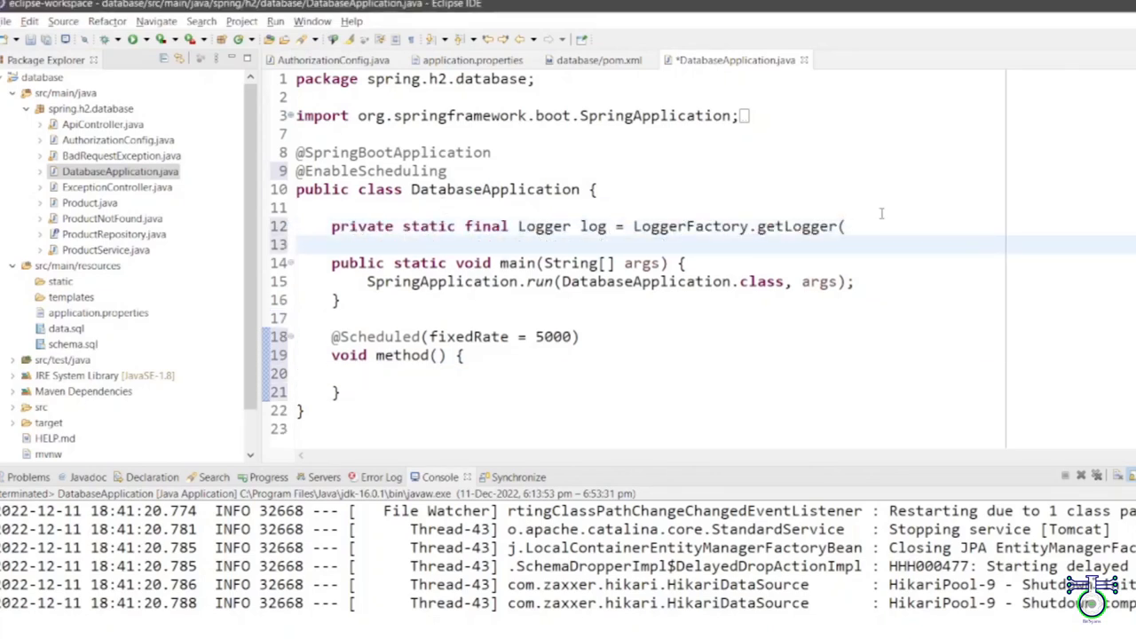
type("DatabaseApplication")
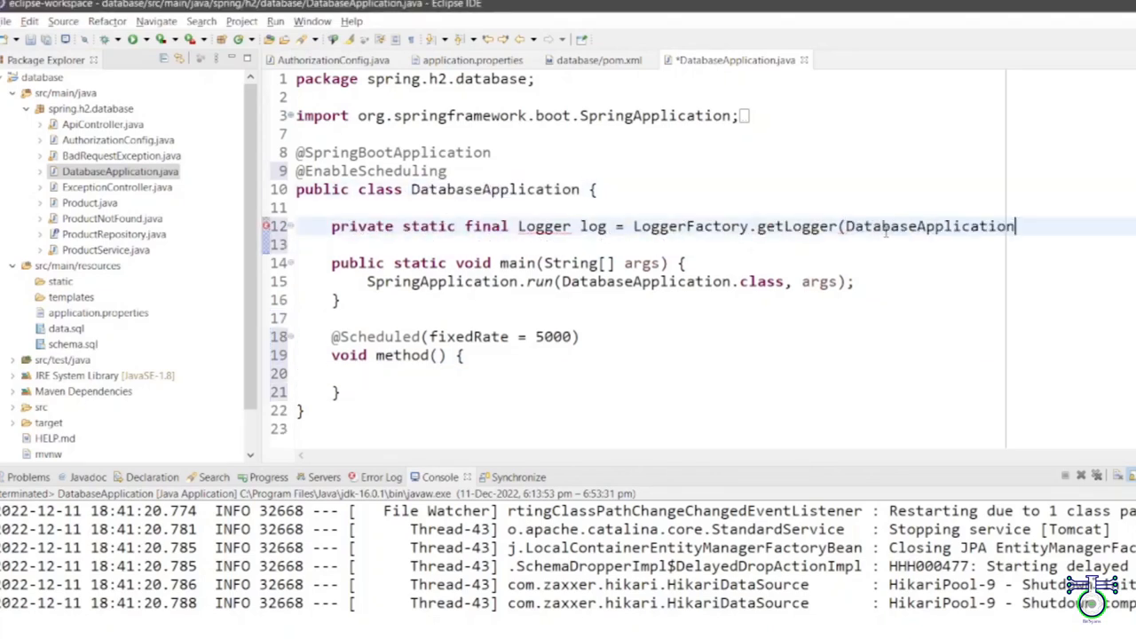
type(".class)()")
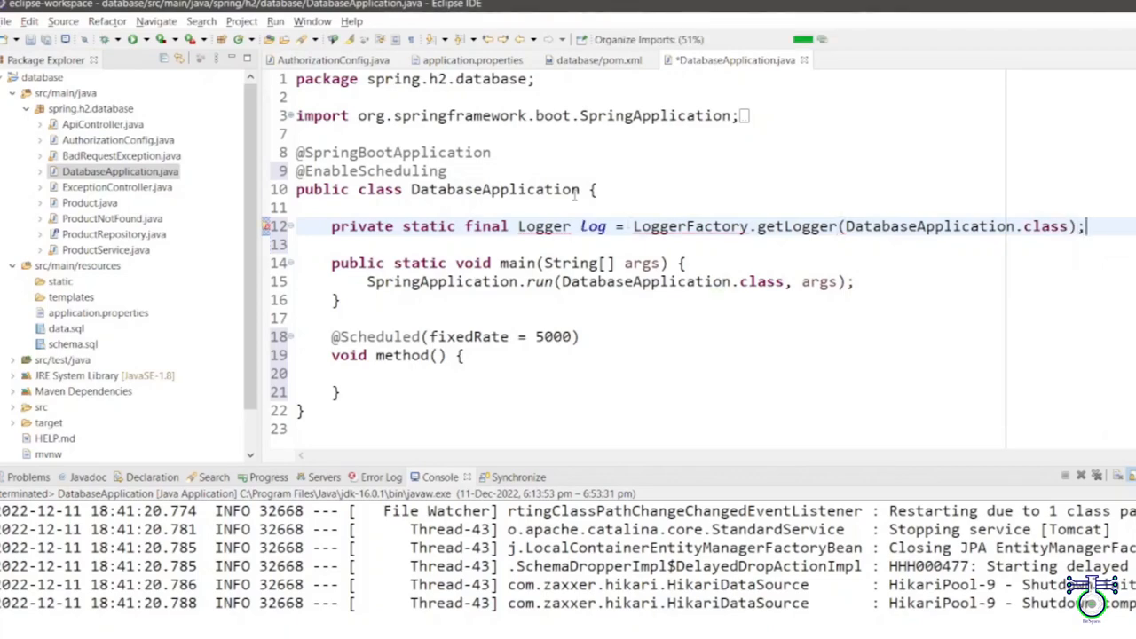
Import org.slf4j Logger and LoggerFactory, then start a log.info call
left_click(648, 39)
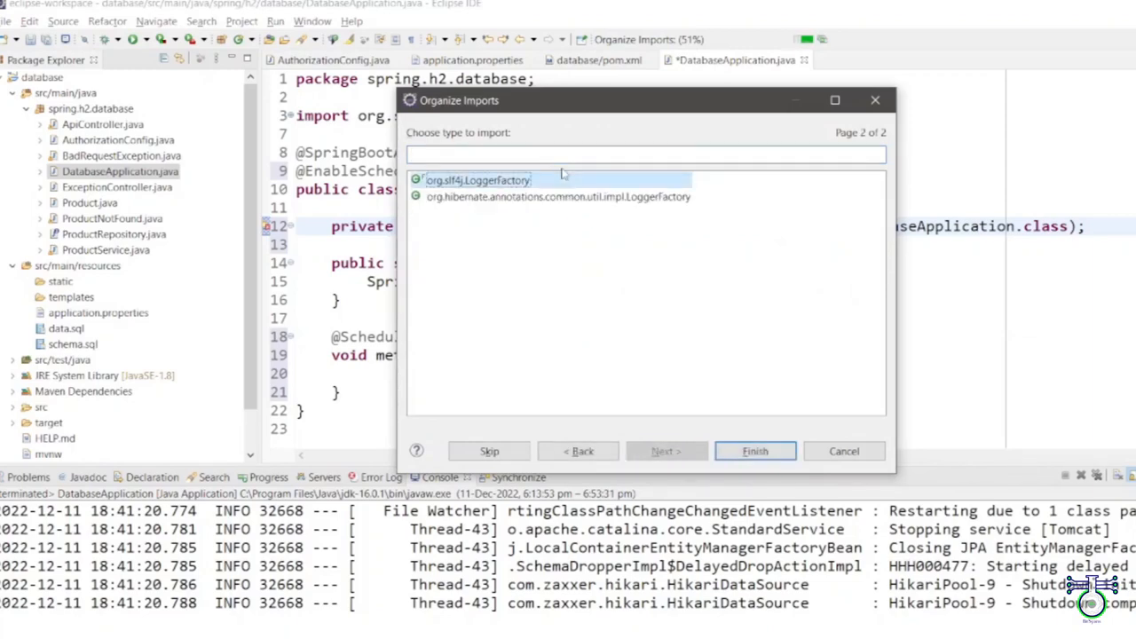
left_click(755, 451)
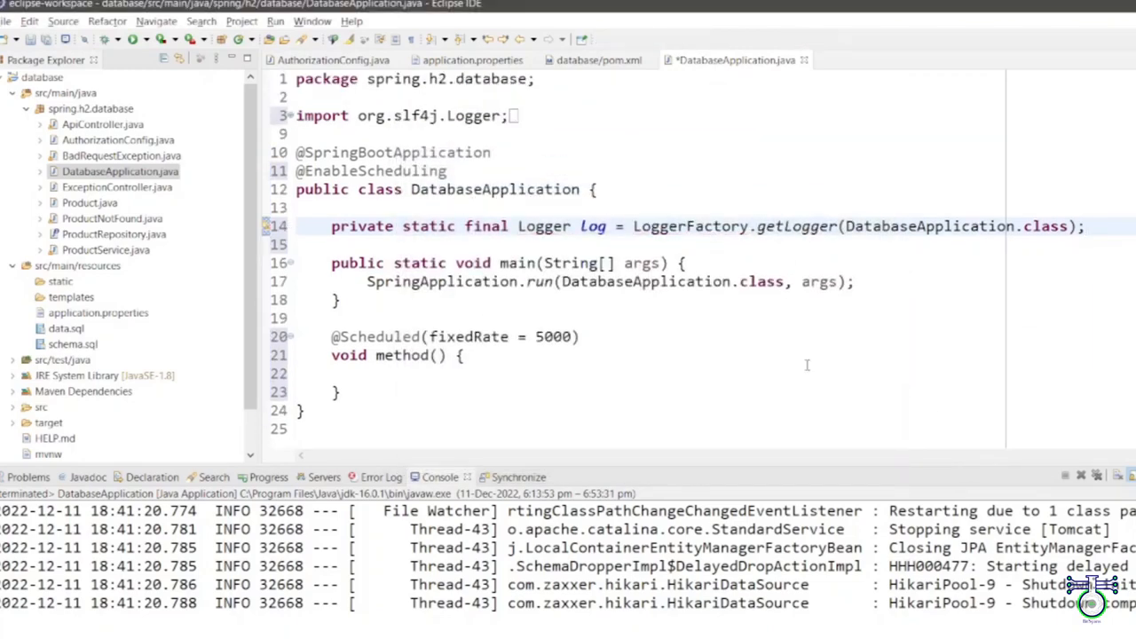
double_click(593, 225)
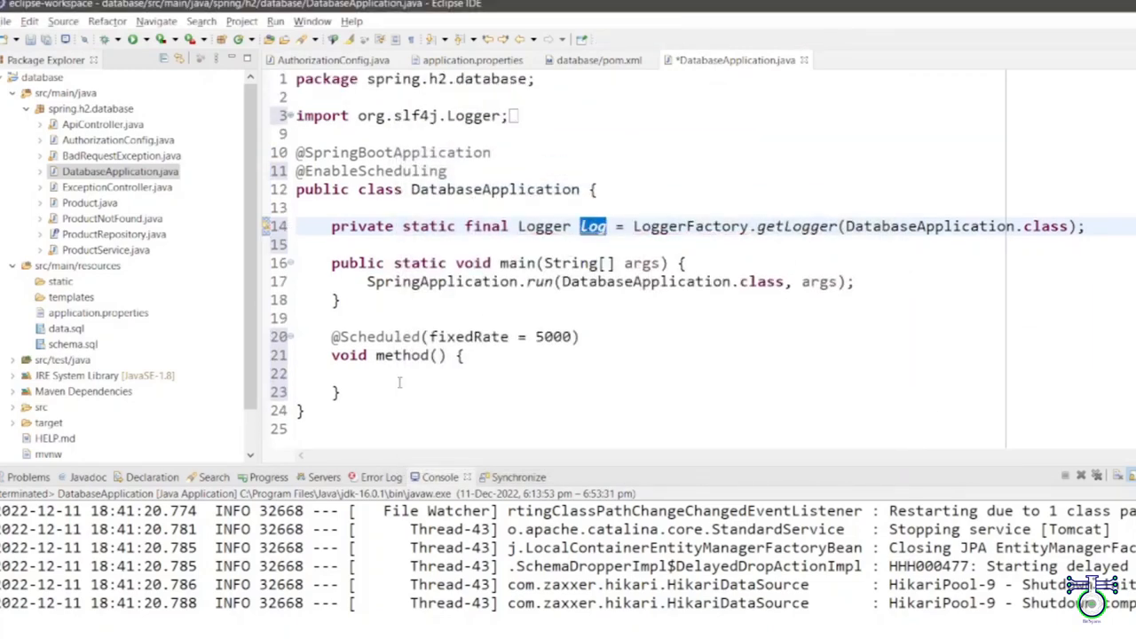
type("log.info(\"\");")
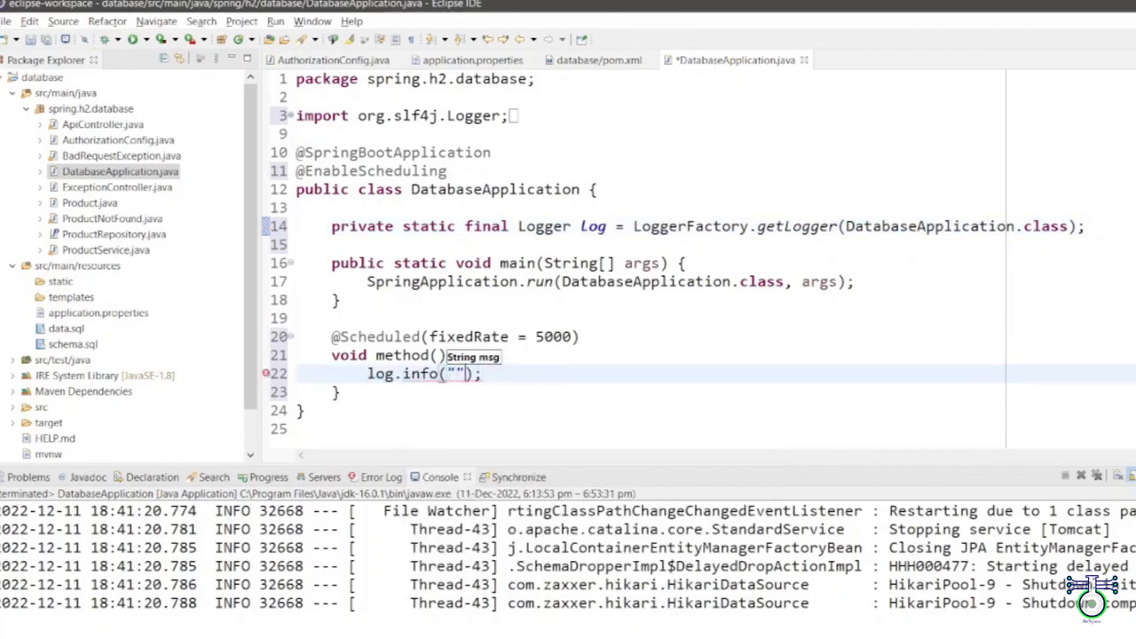
Log "Server time: {}" with new Date(), importing java.util.Date
type("new Date")
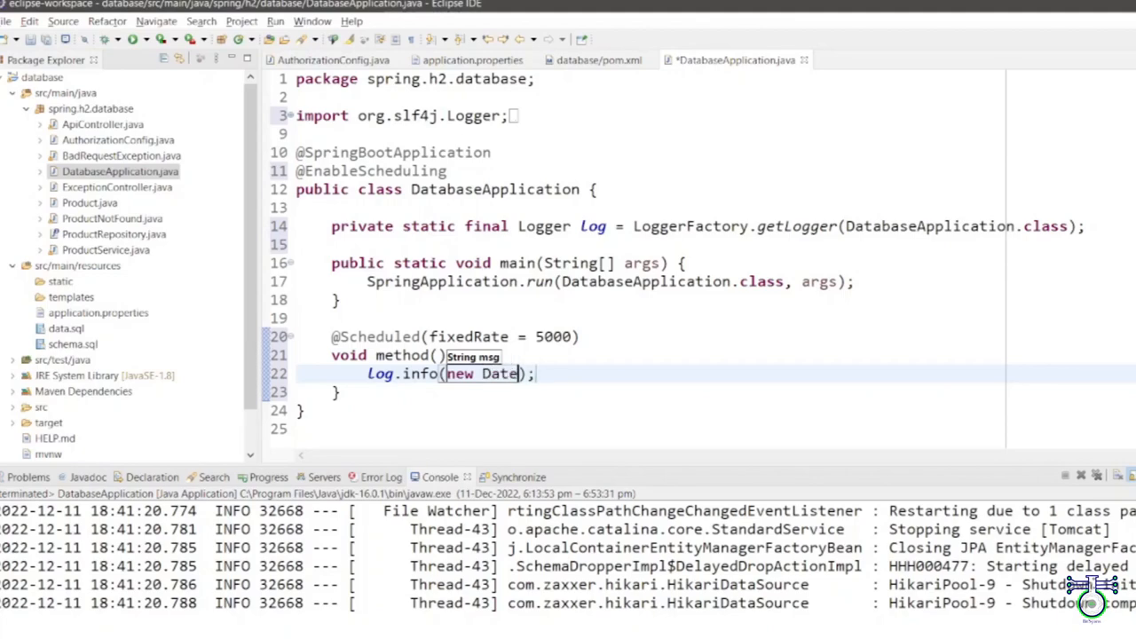
type("()")
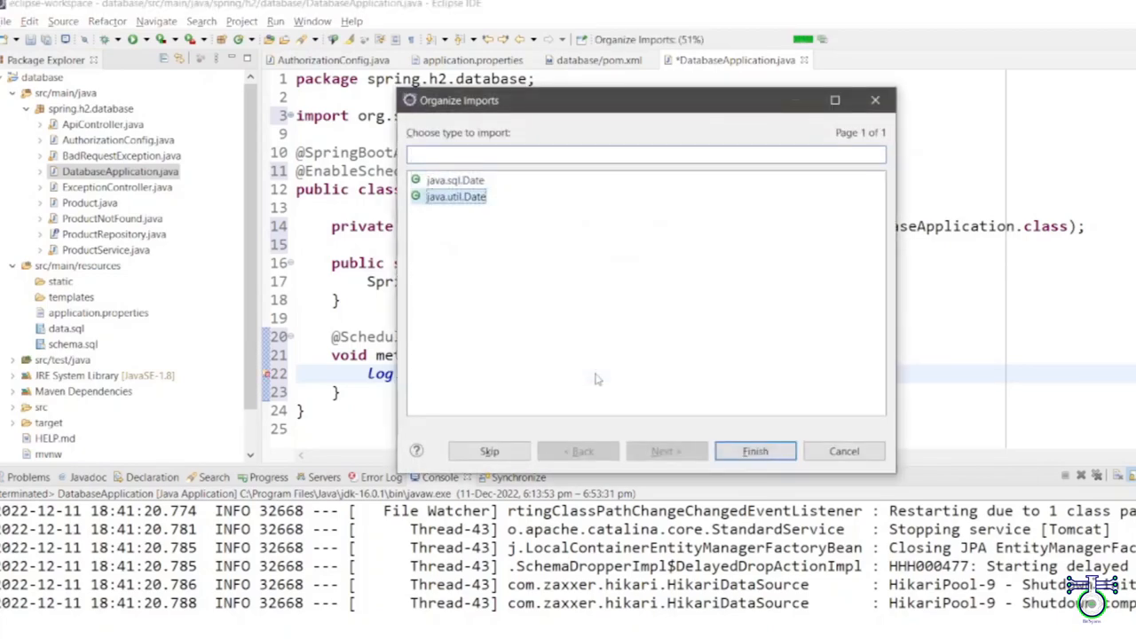
left_click(755, 451)
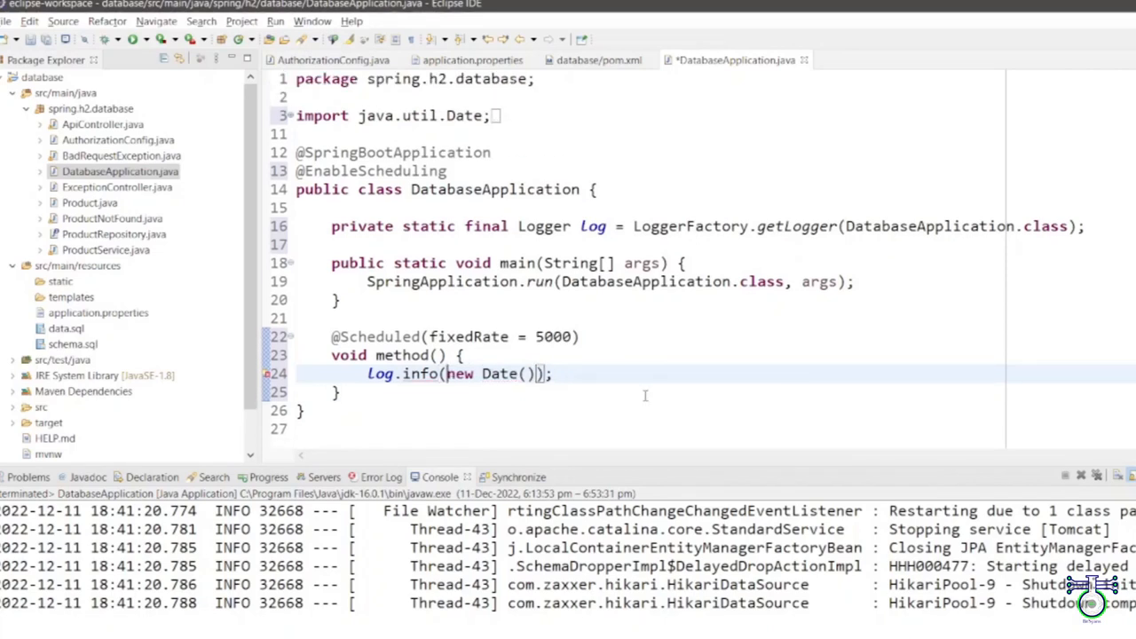
type("\"\"")
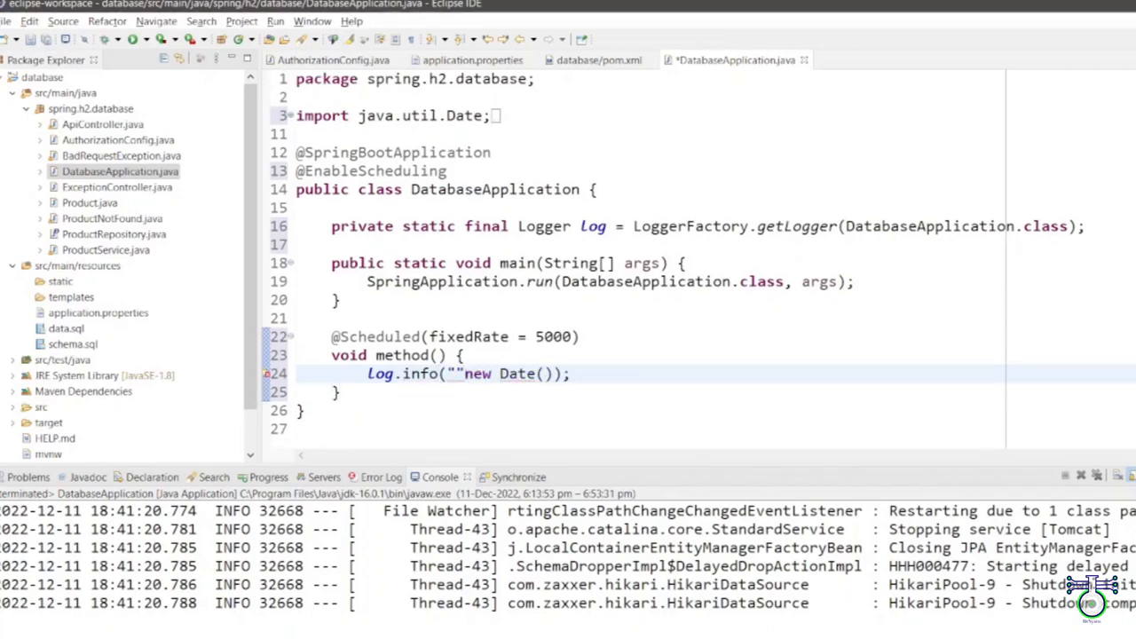
type("{},")
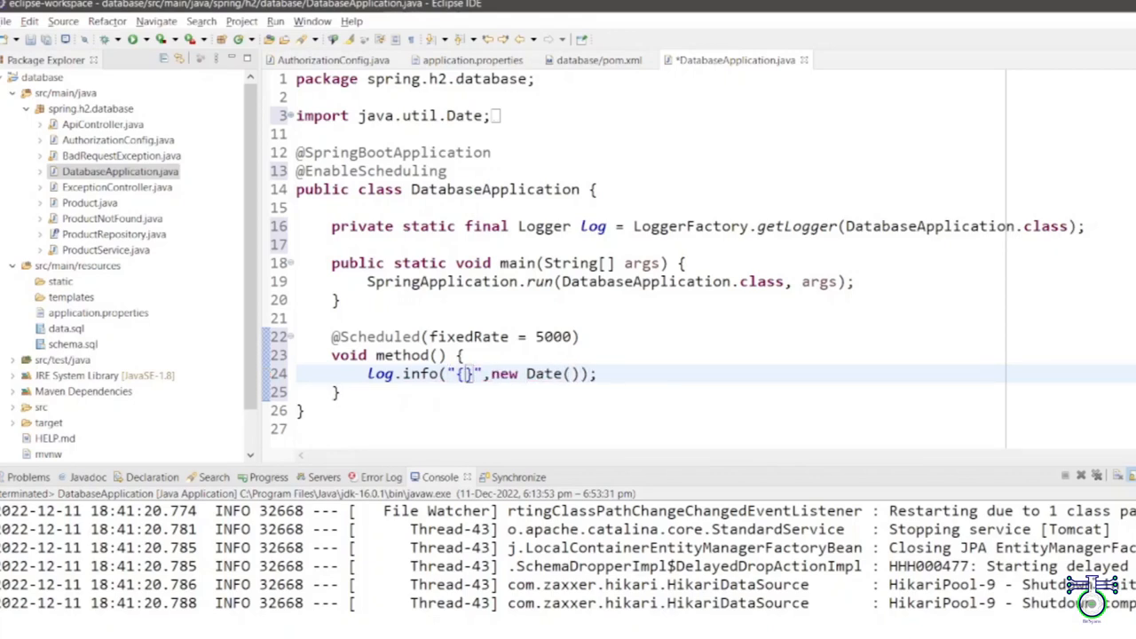
type("Server time:")
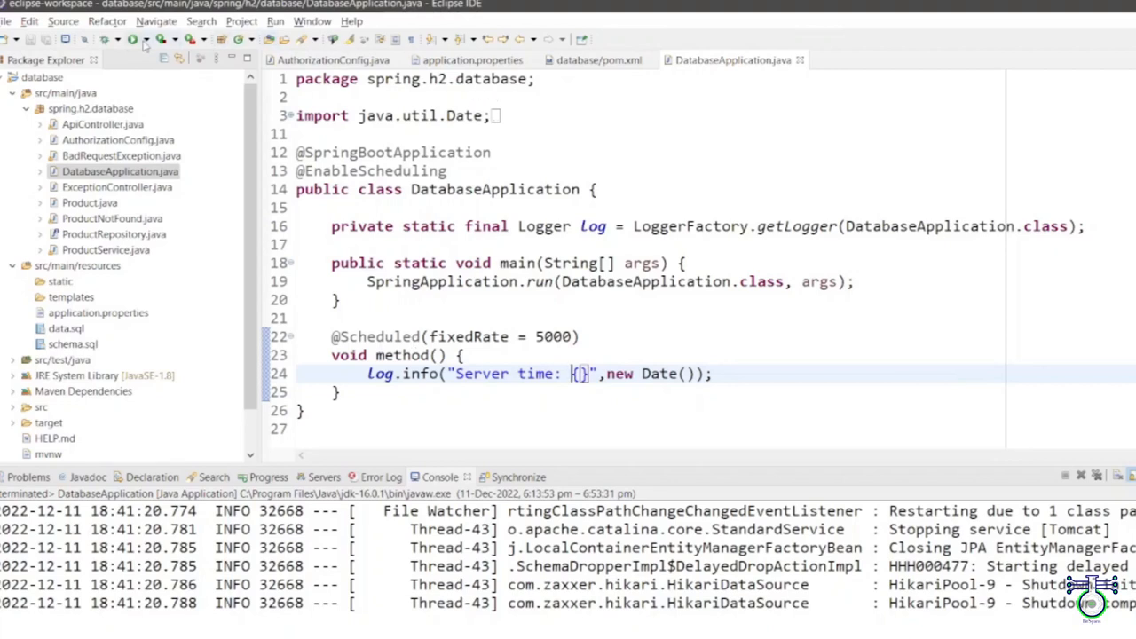
Run DatabaseApplication and shrink the Console to show the code again
left_click(133, 38)
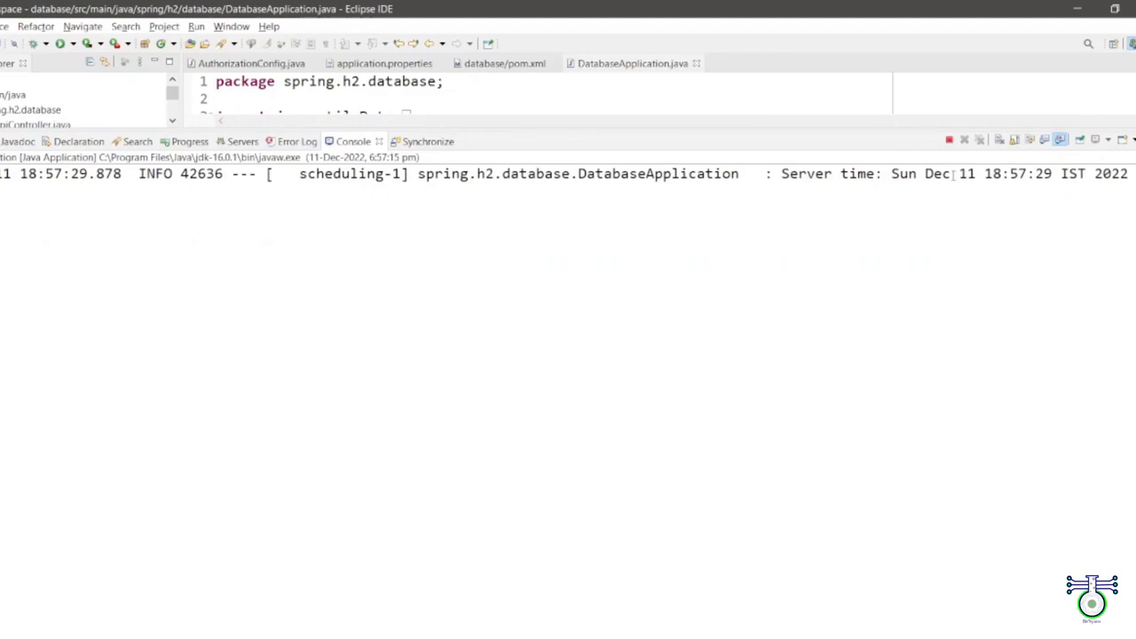
left_click_drag(779, 173, 932, 174)
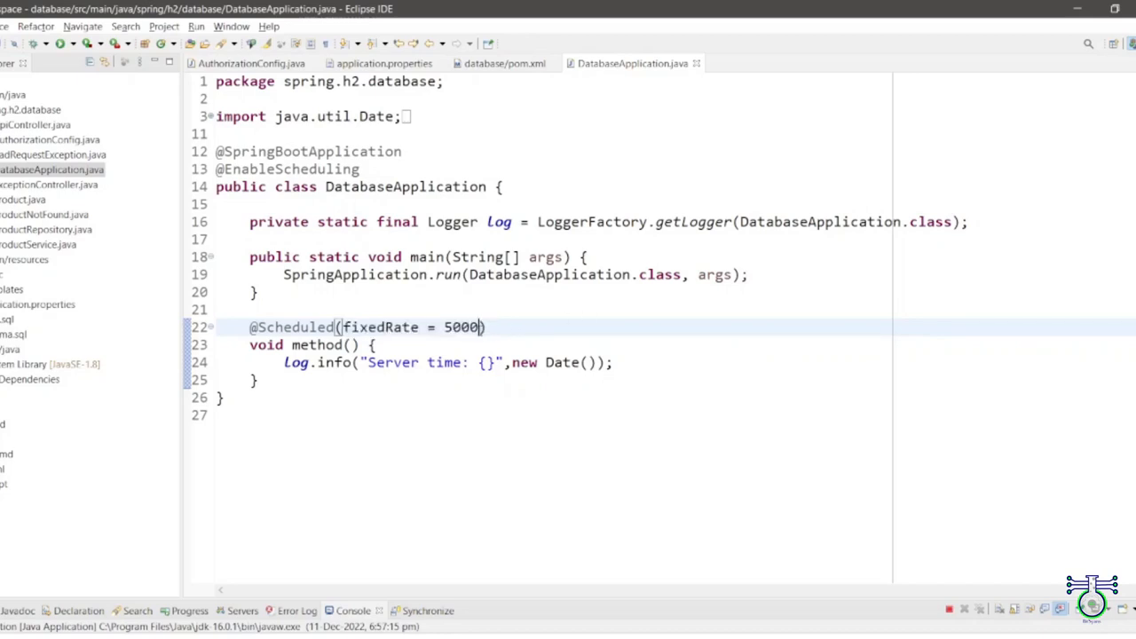
double_click(460, 327)
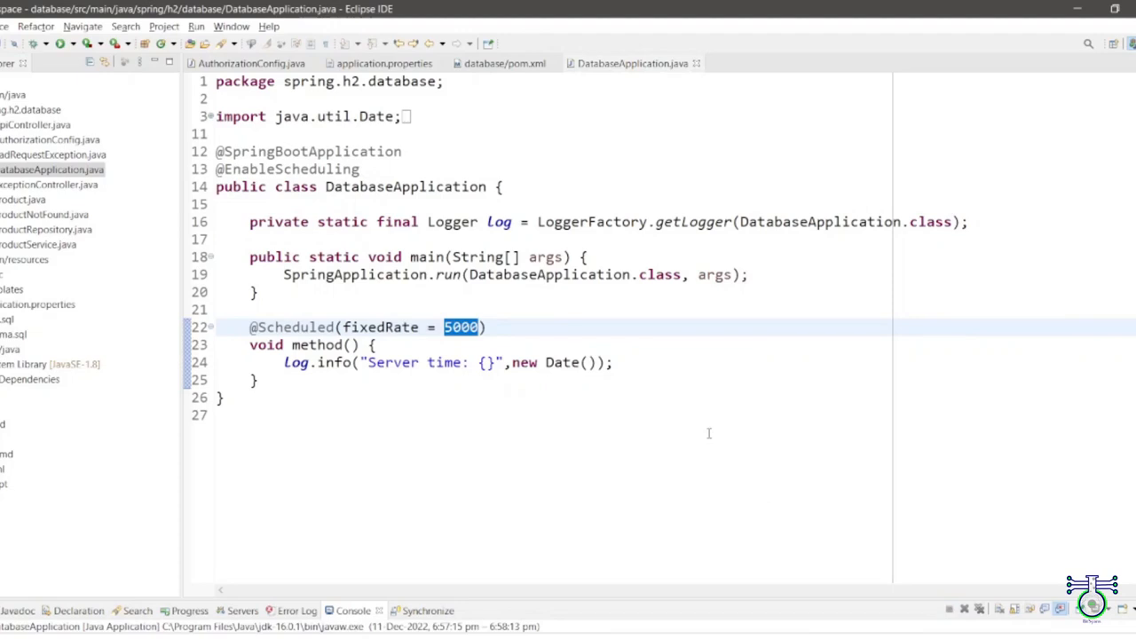
mouse_move(666, 598)
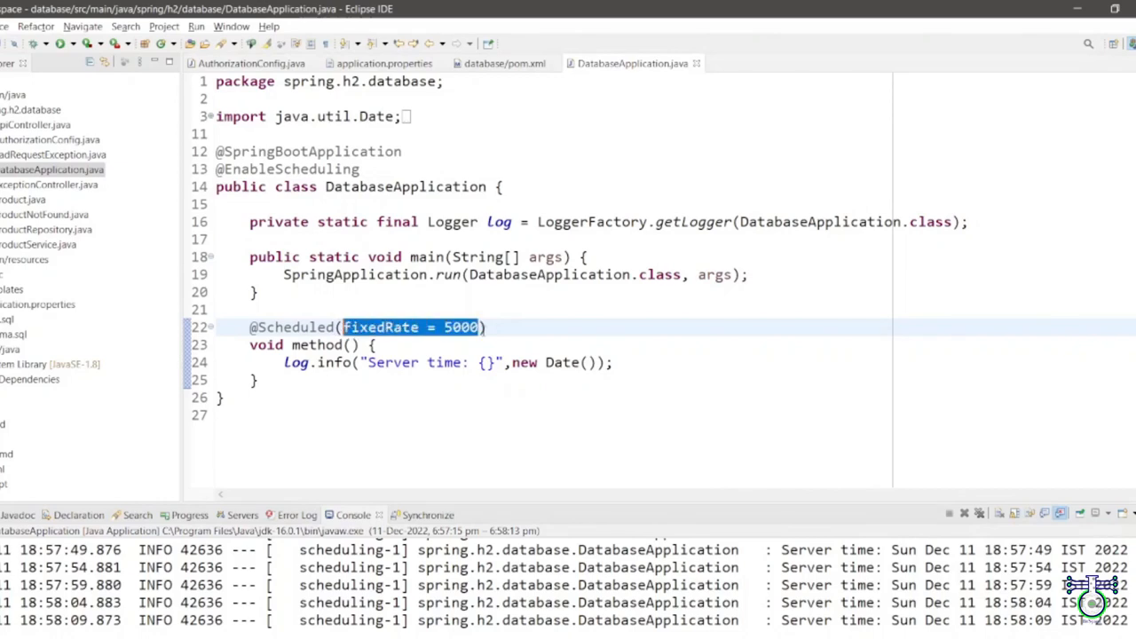
type("cron)")
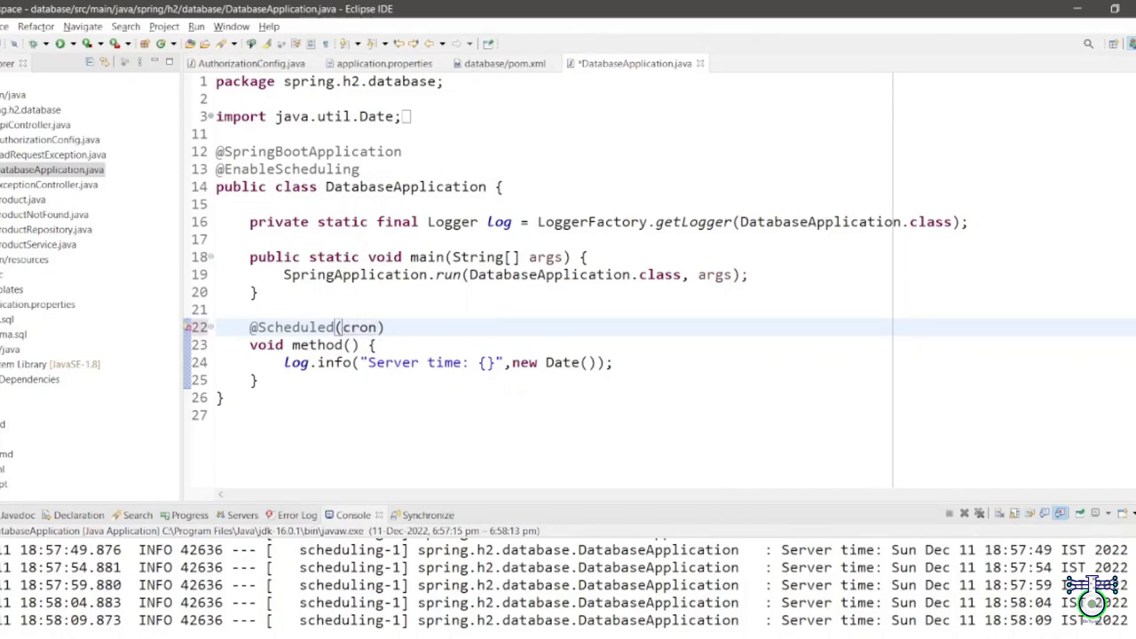
type("=")
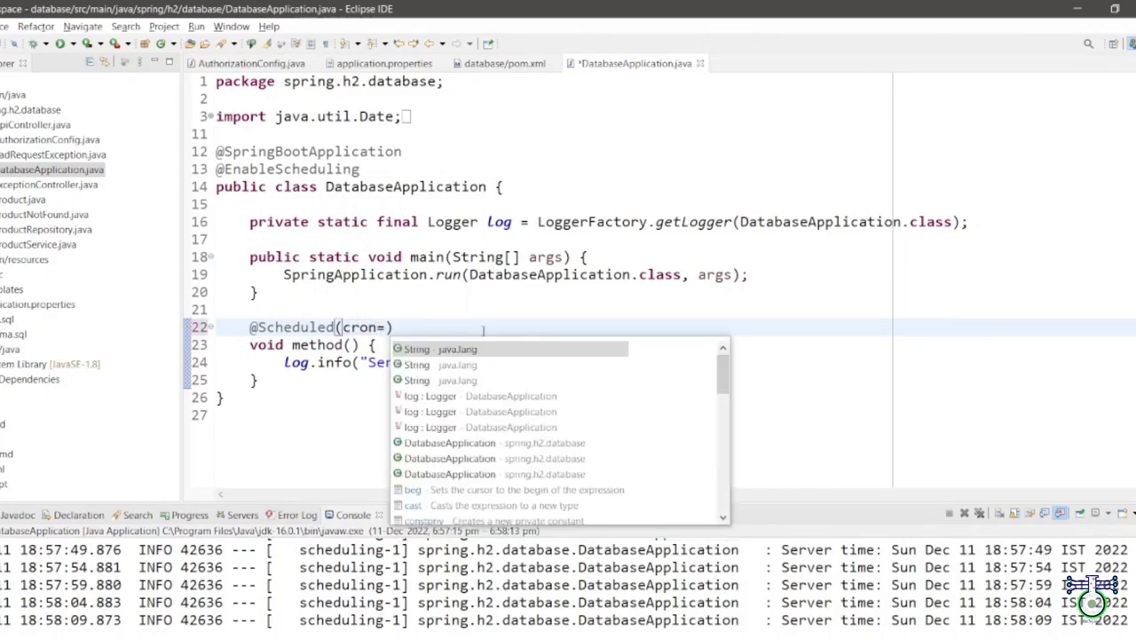
type("\"\"")
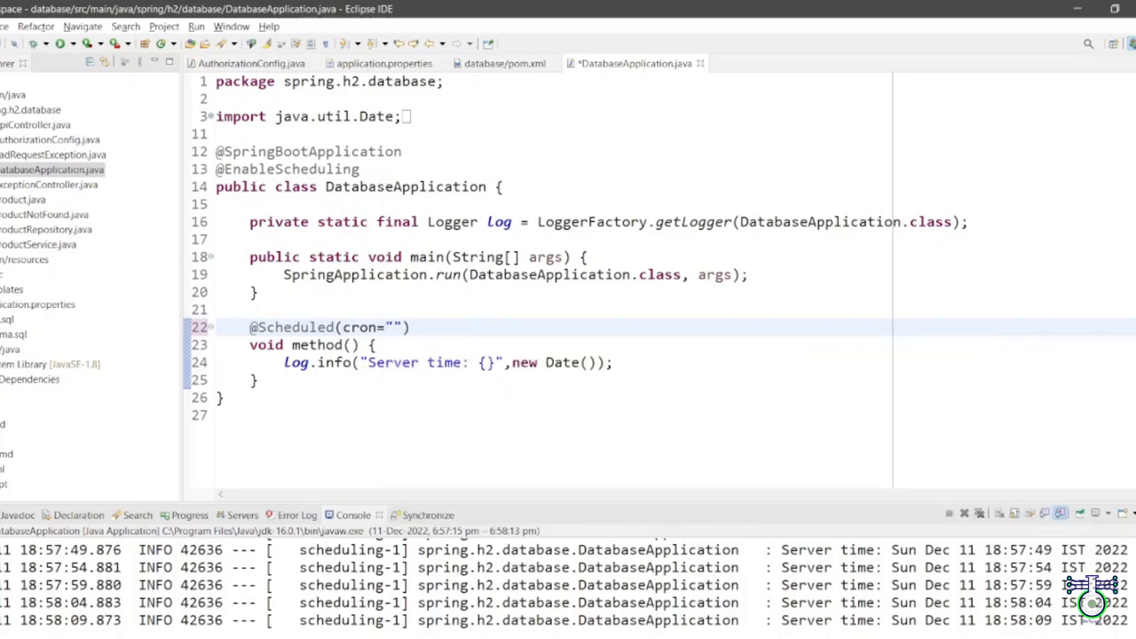
type("*****")
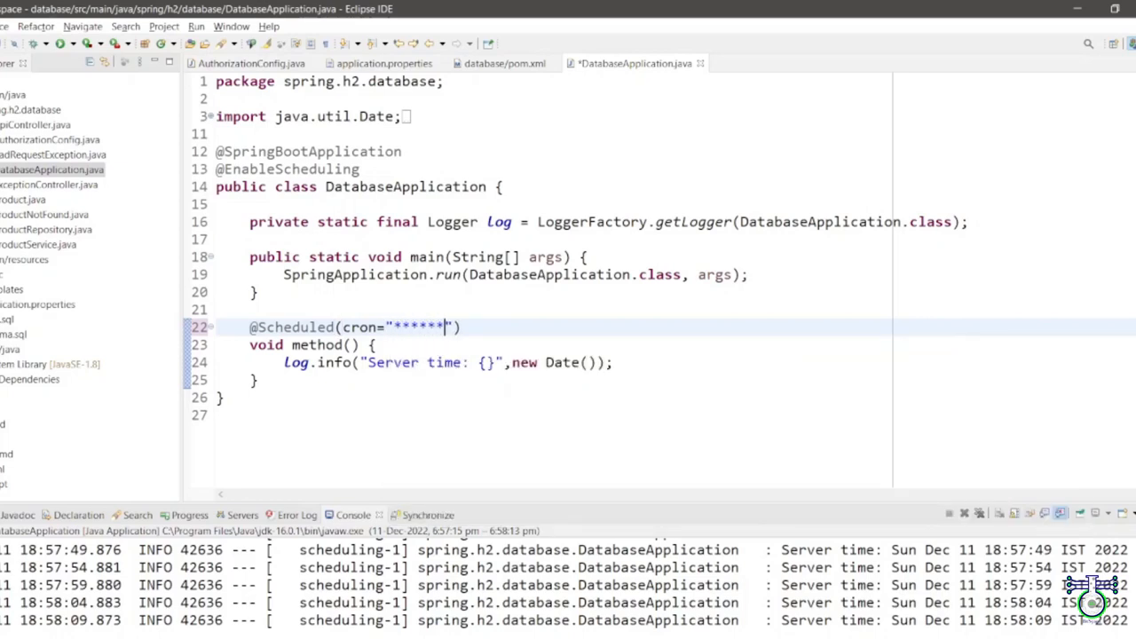
type("*")
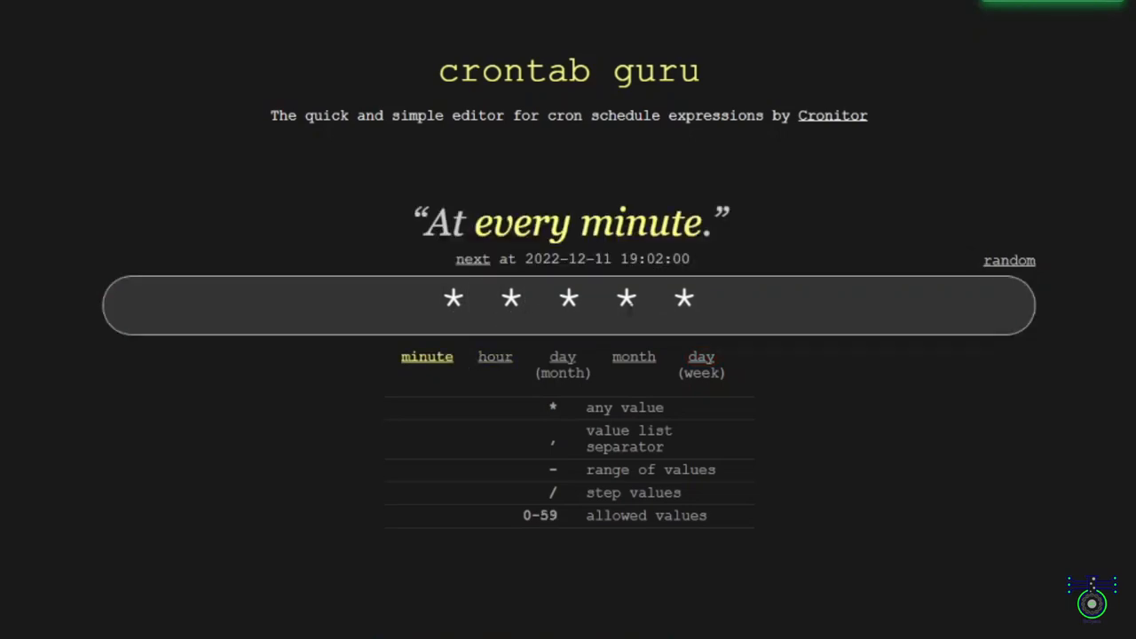
Inspect the minute and day-of-month allowed values (1-31) on crontab guru
left_click(466, 304)
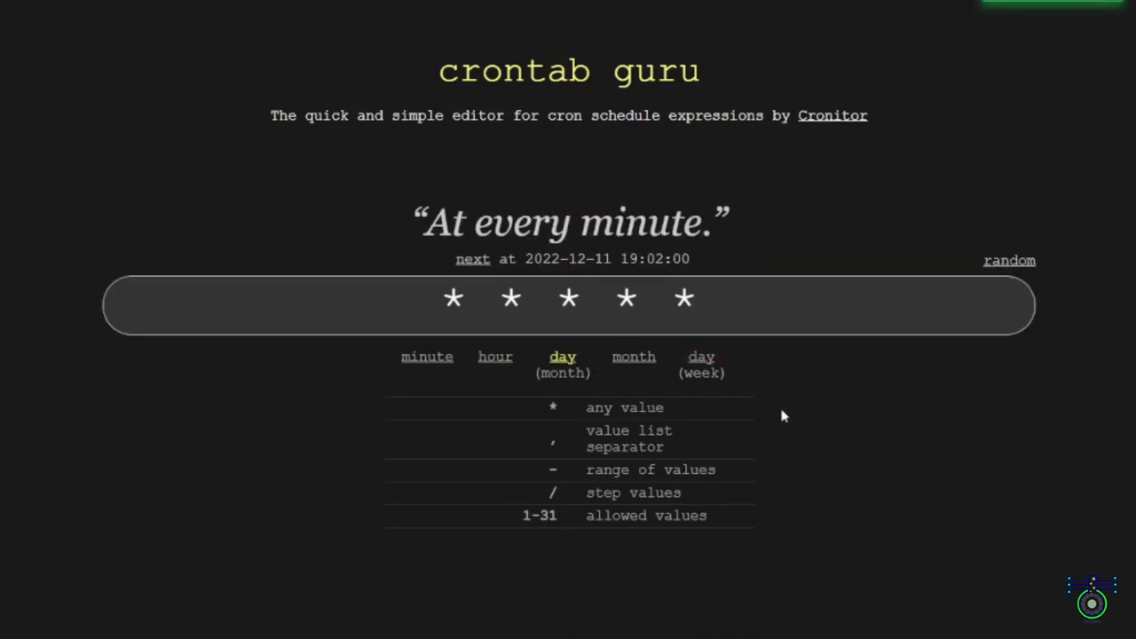
left_click(585, 304)
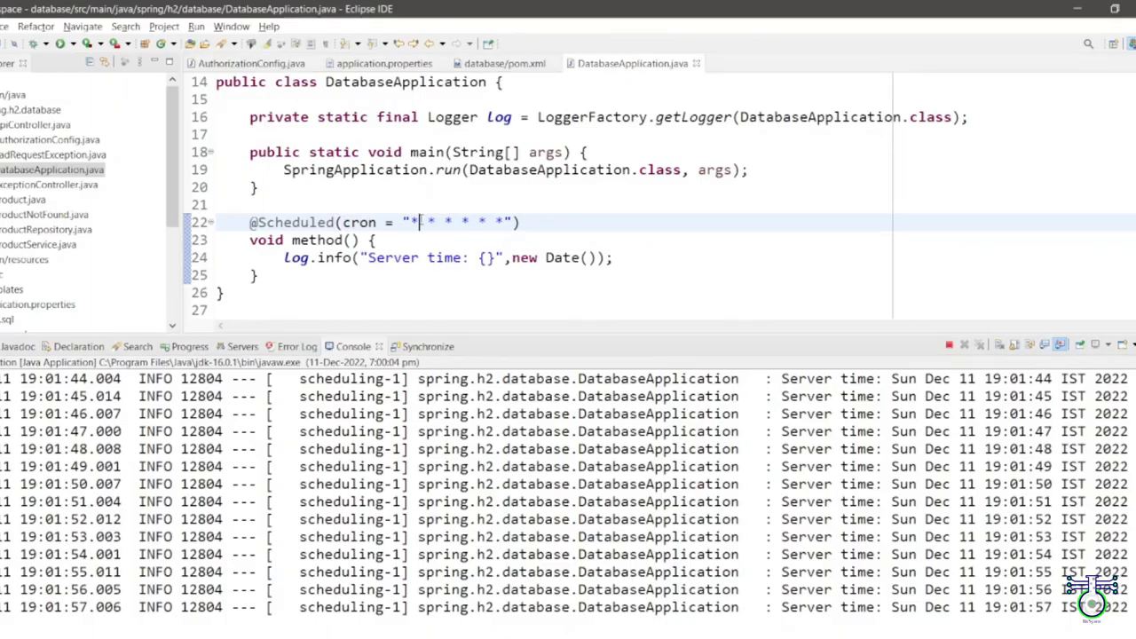
Change the cron's first field to 1 so the app logs server time at 19:03:01
type("1")
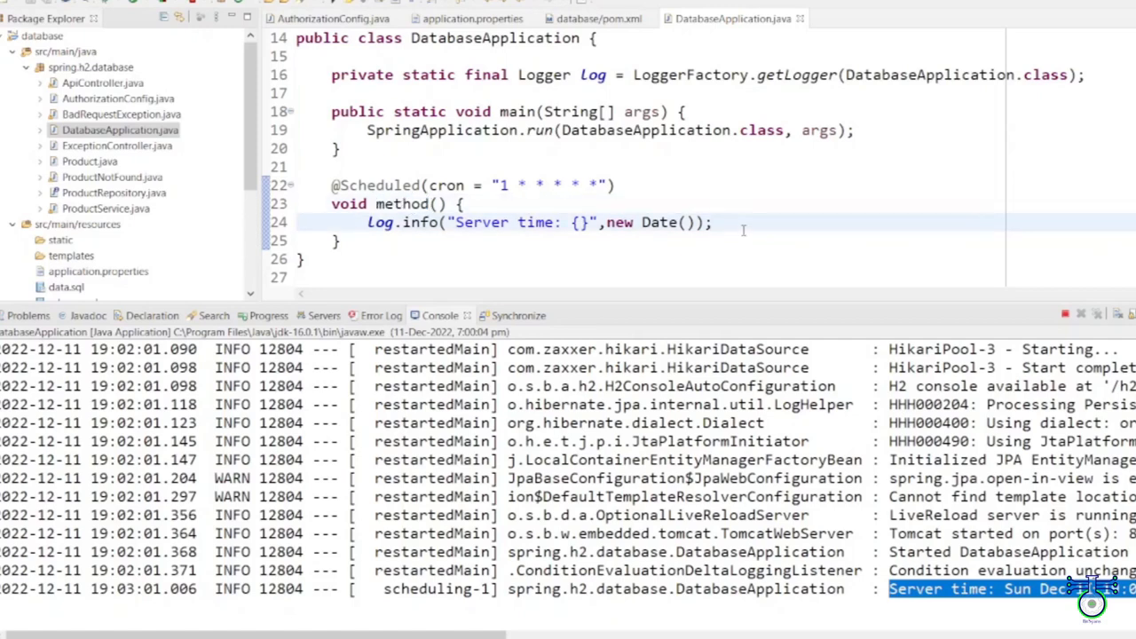
double_click(401, 203)
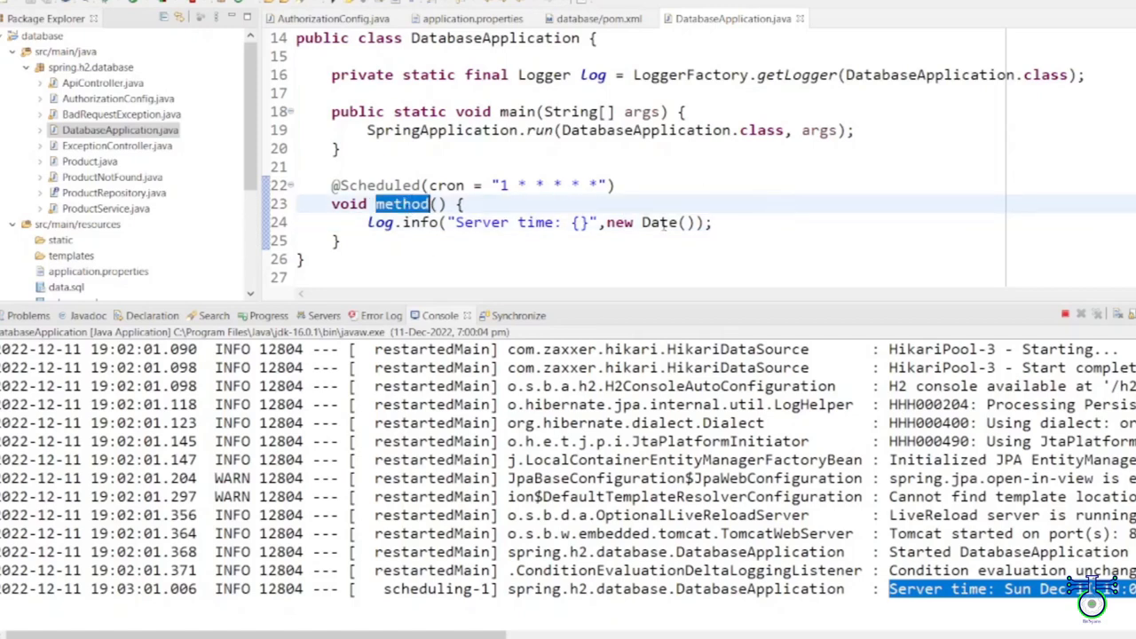